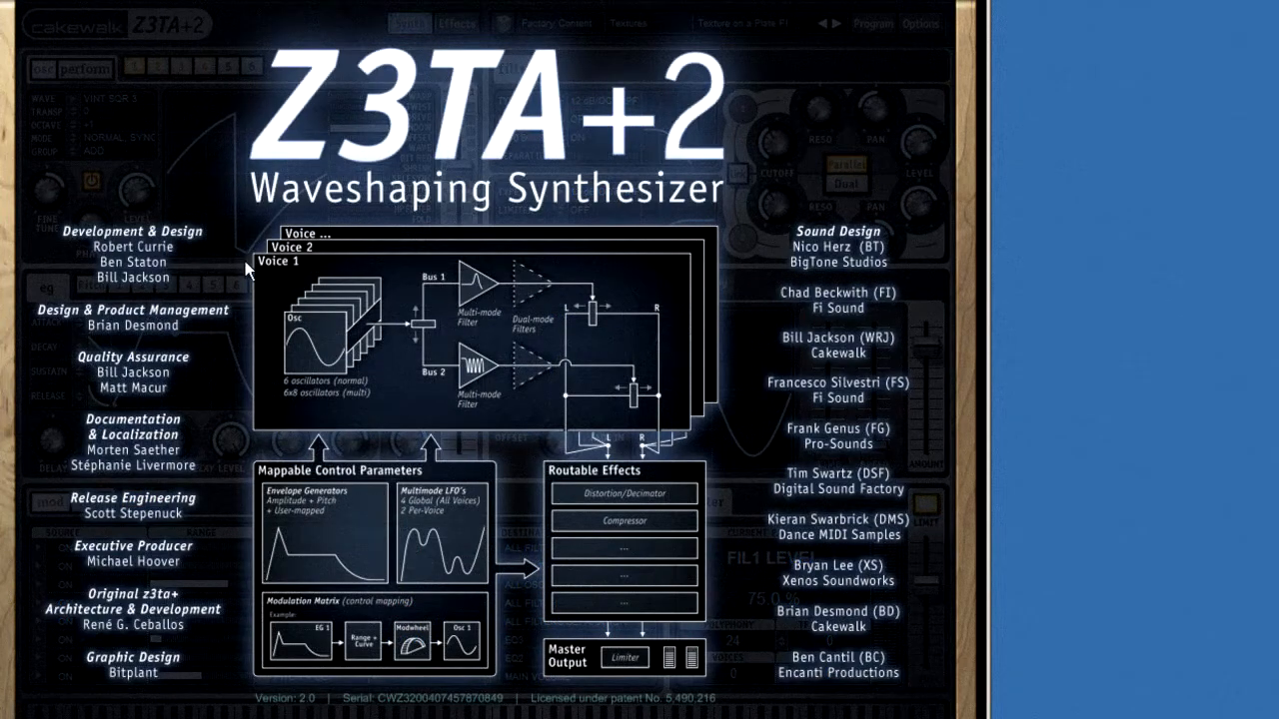
mouse_move(476, 297)
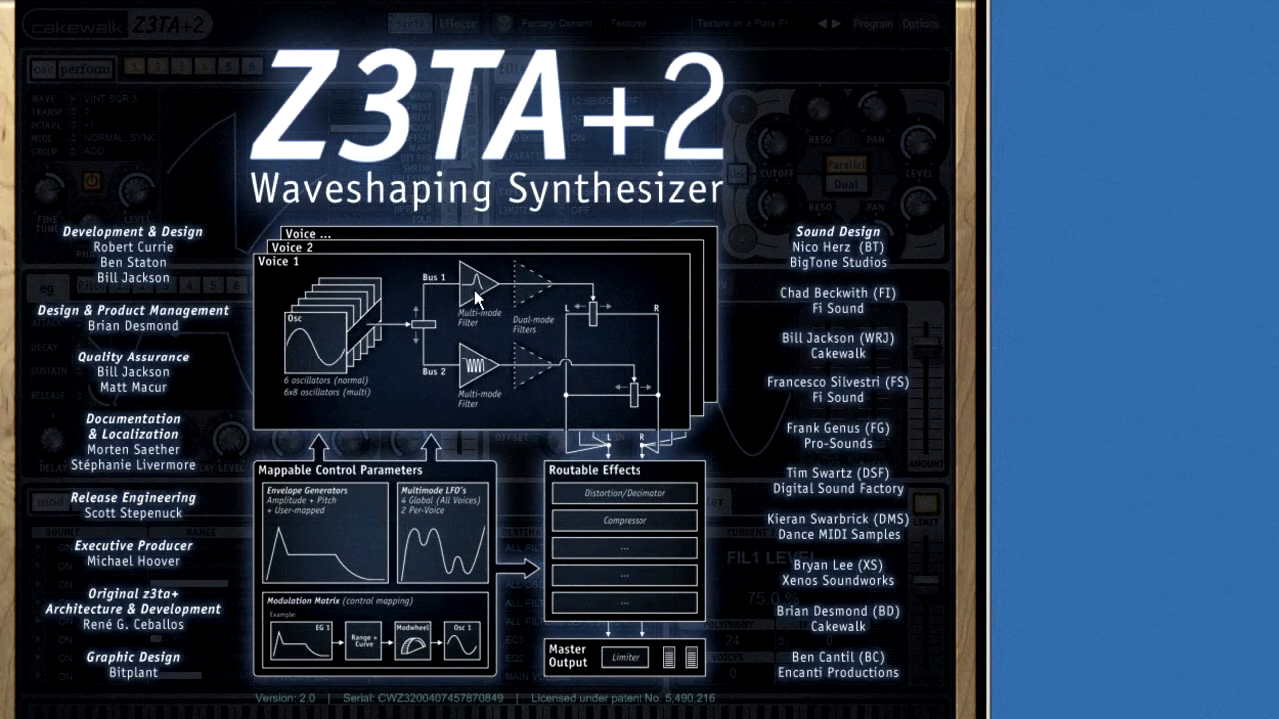
mouse_move(492, 335)
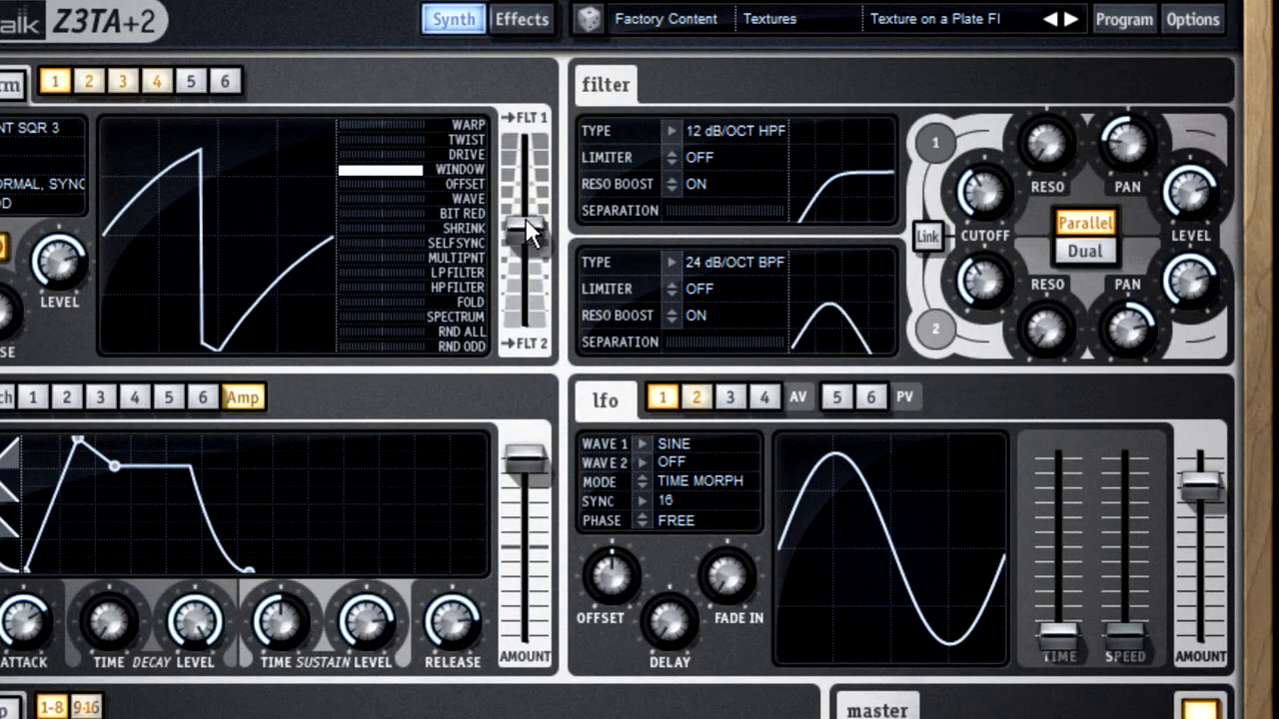
- Switch the filters to Dual mode and centre the FLT1/FLT2 balance slider
left_click_drag(527, 230, 527, 330)
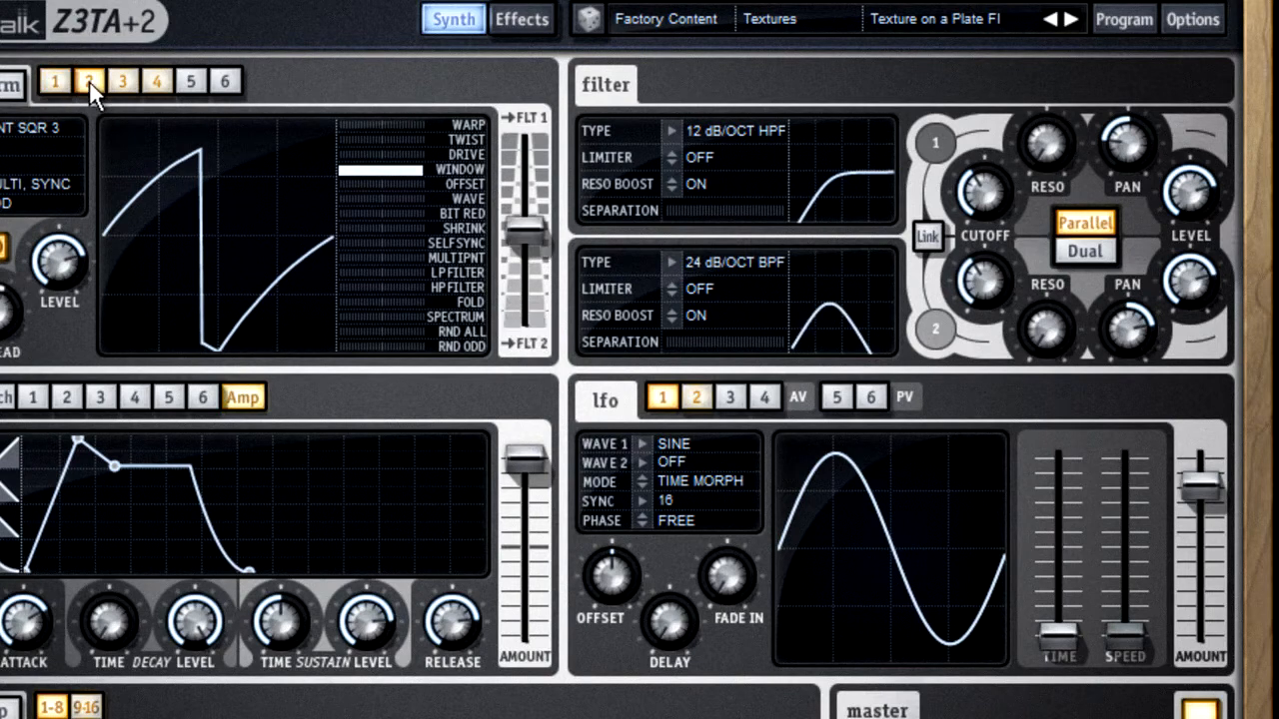
left_click_drag(526, 225, 526, 175)
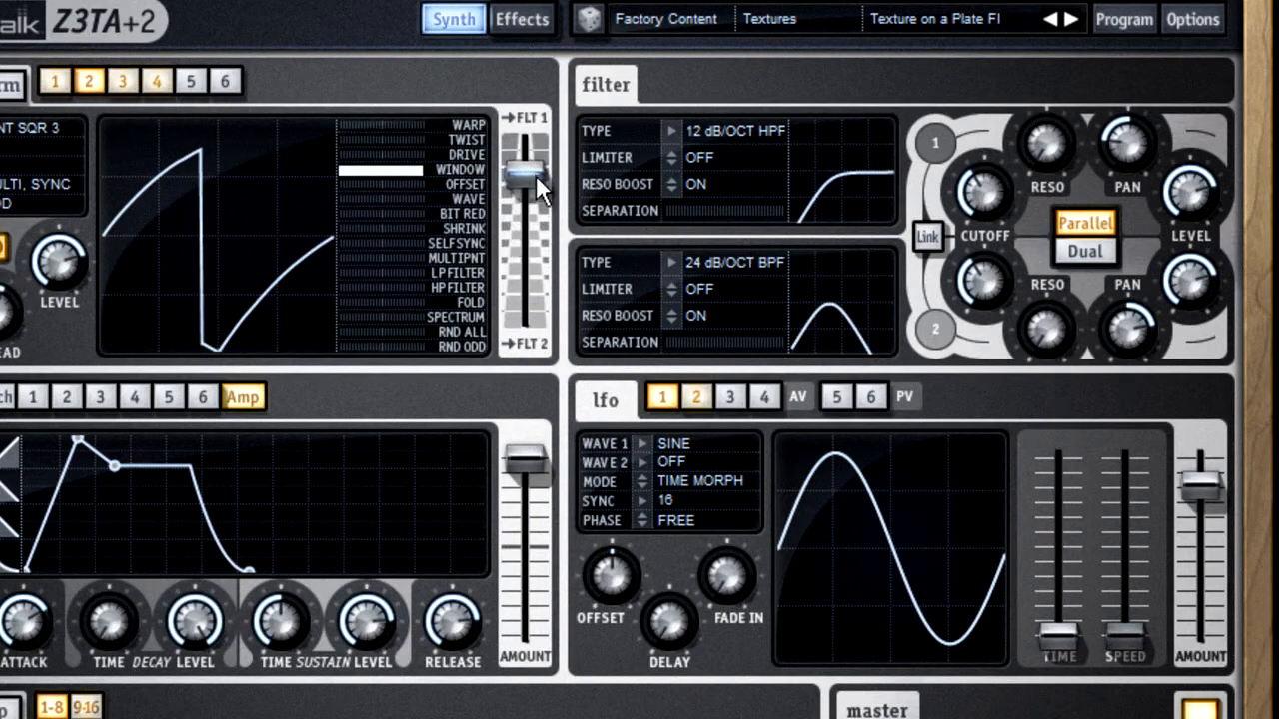
mouse_move(1039, 263)
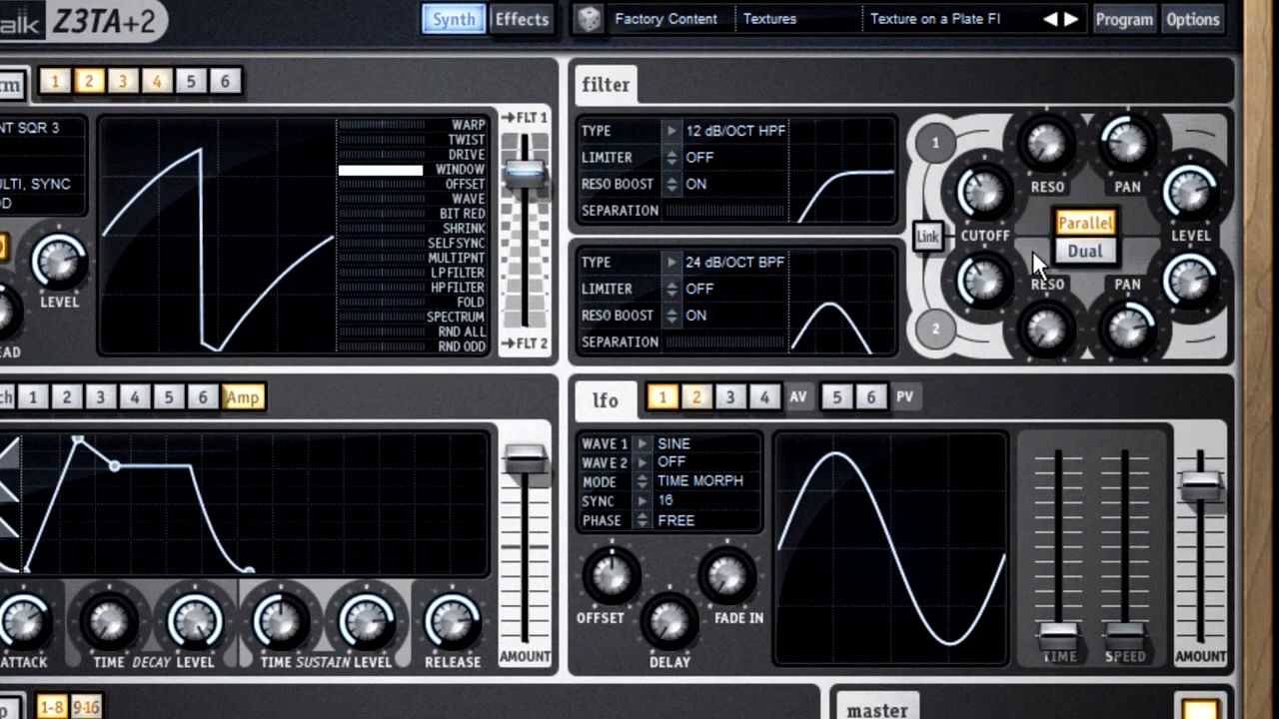
left_click(1084, 249)
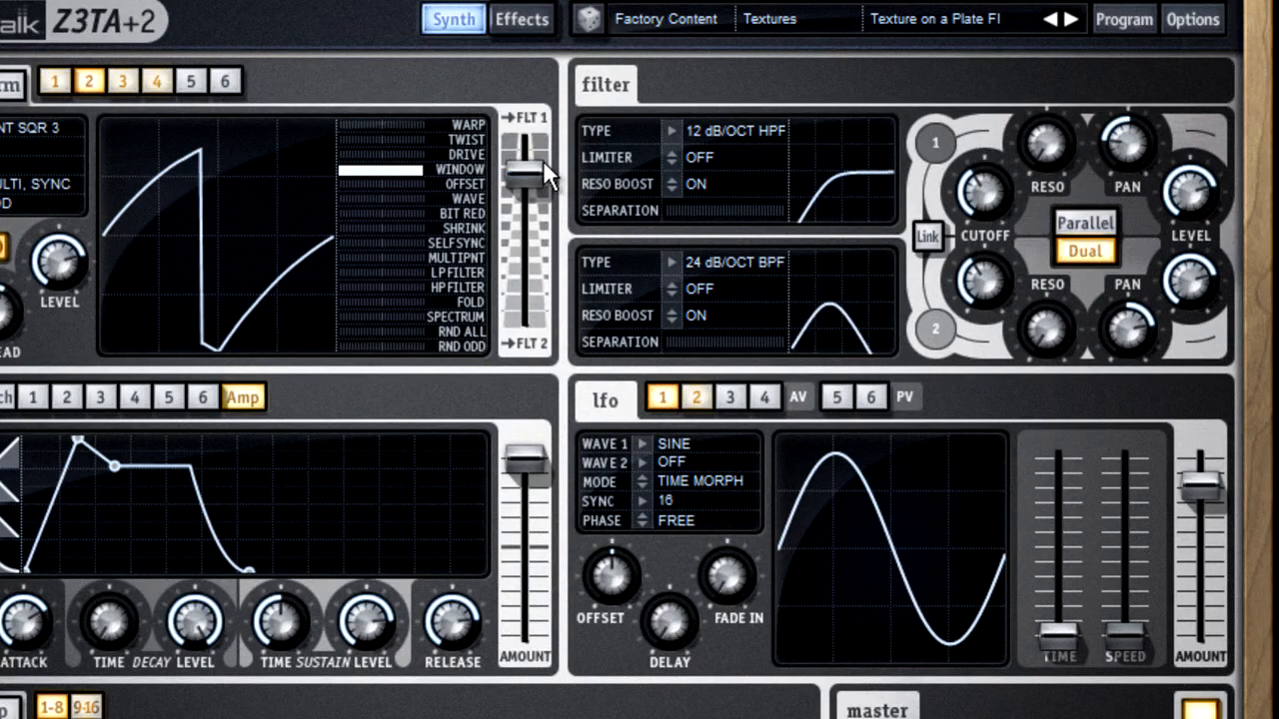
left_click_drag(526, 170, 526, 245)
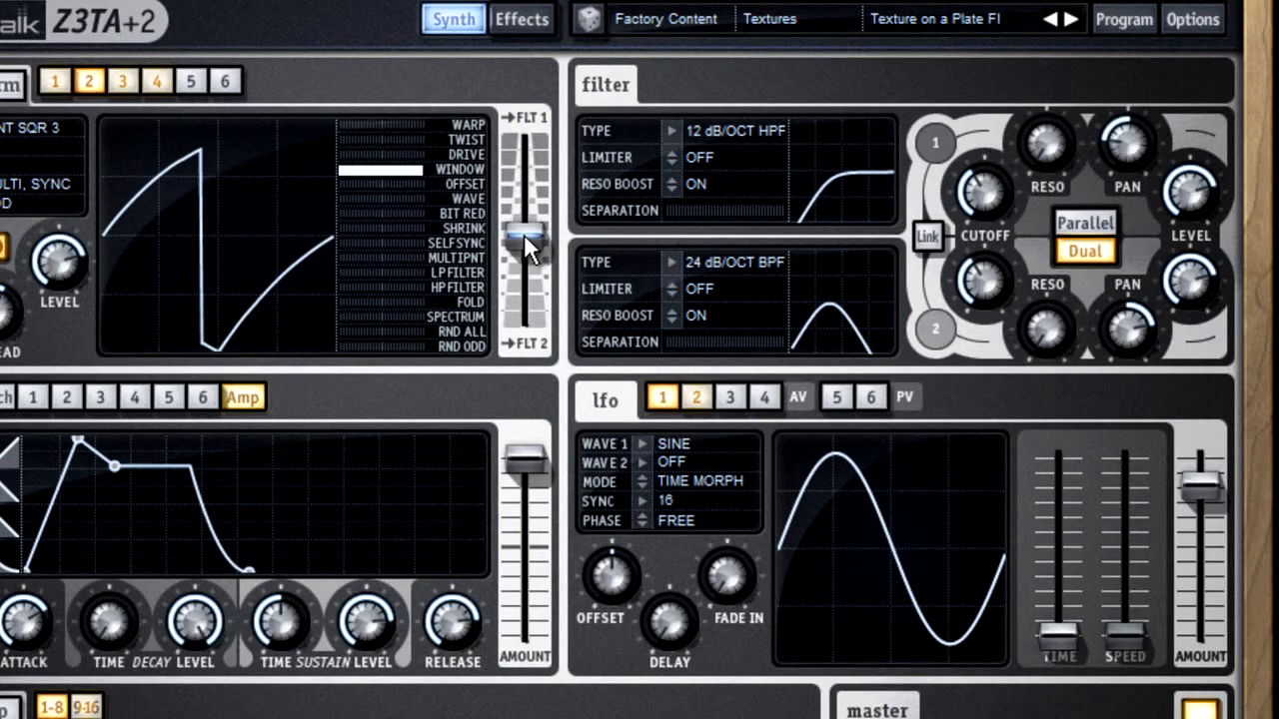
mouse_move(615, 150)
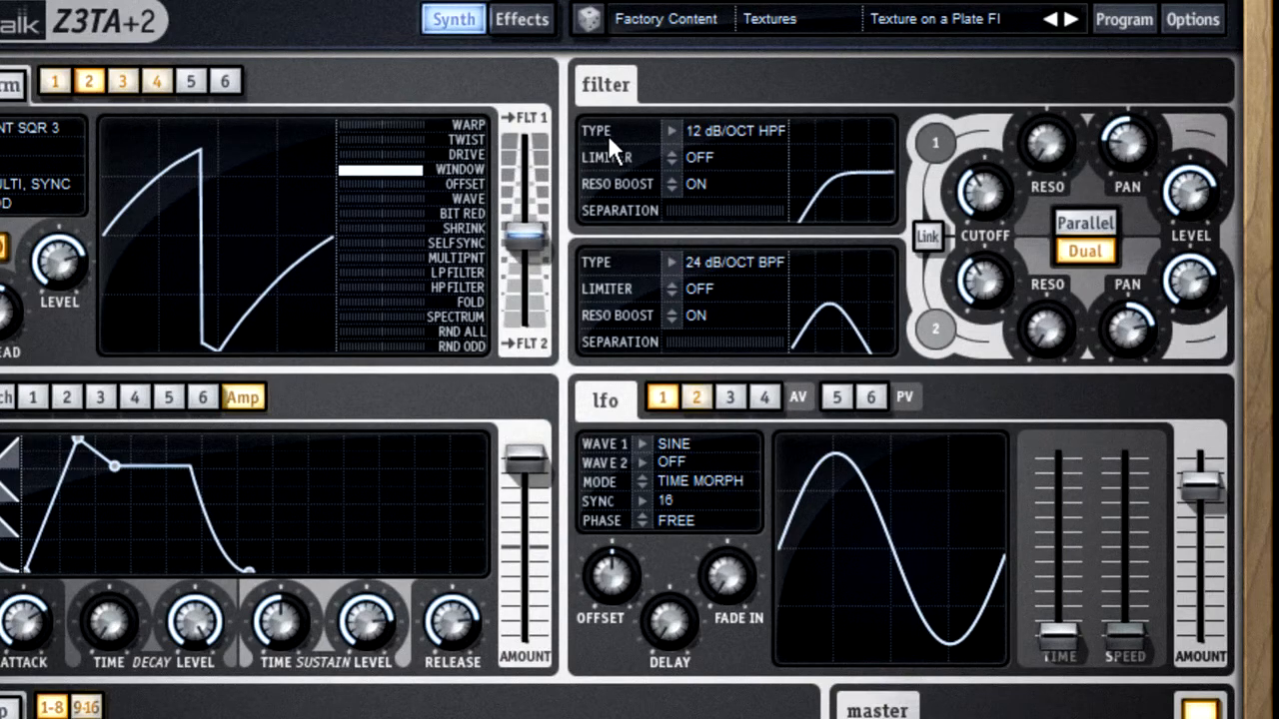
mouse_move(664, 145)
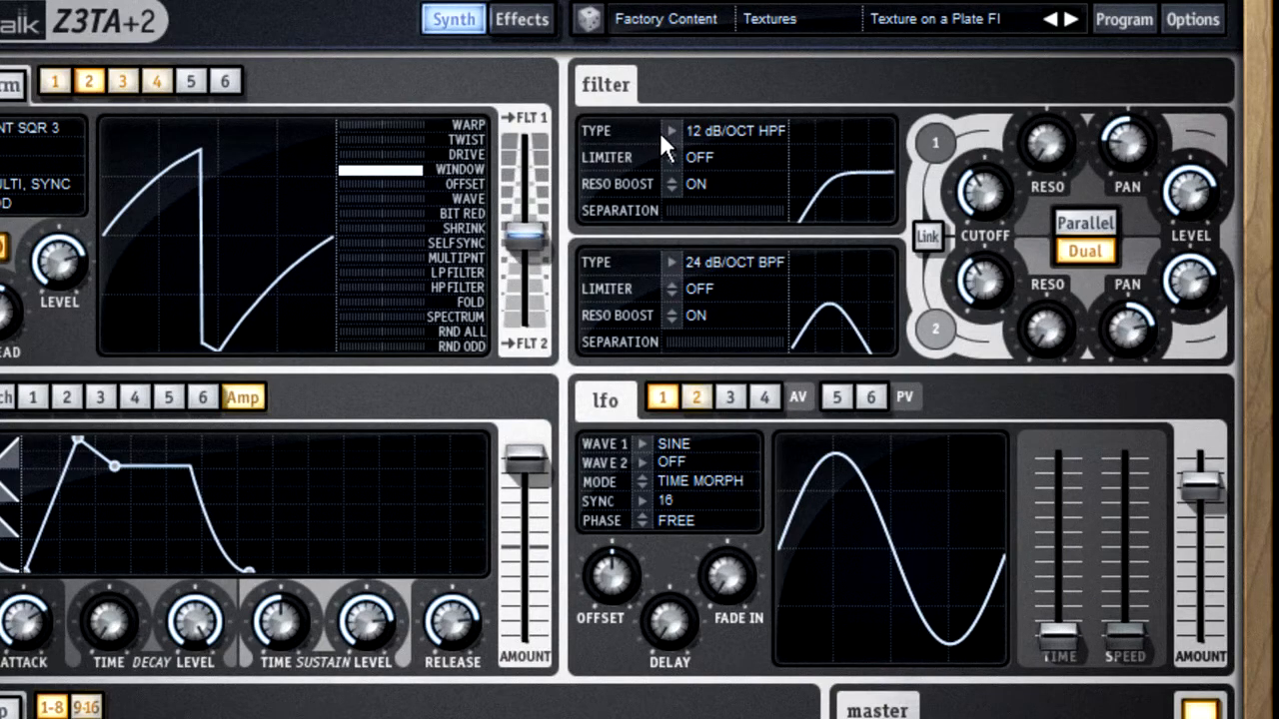
- Briefly turn filter 1 off, then set both filters to 12 dB/Oct LPF
left_click(671, 130)
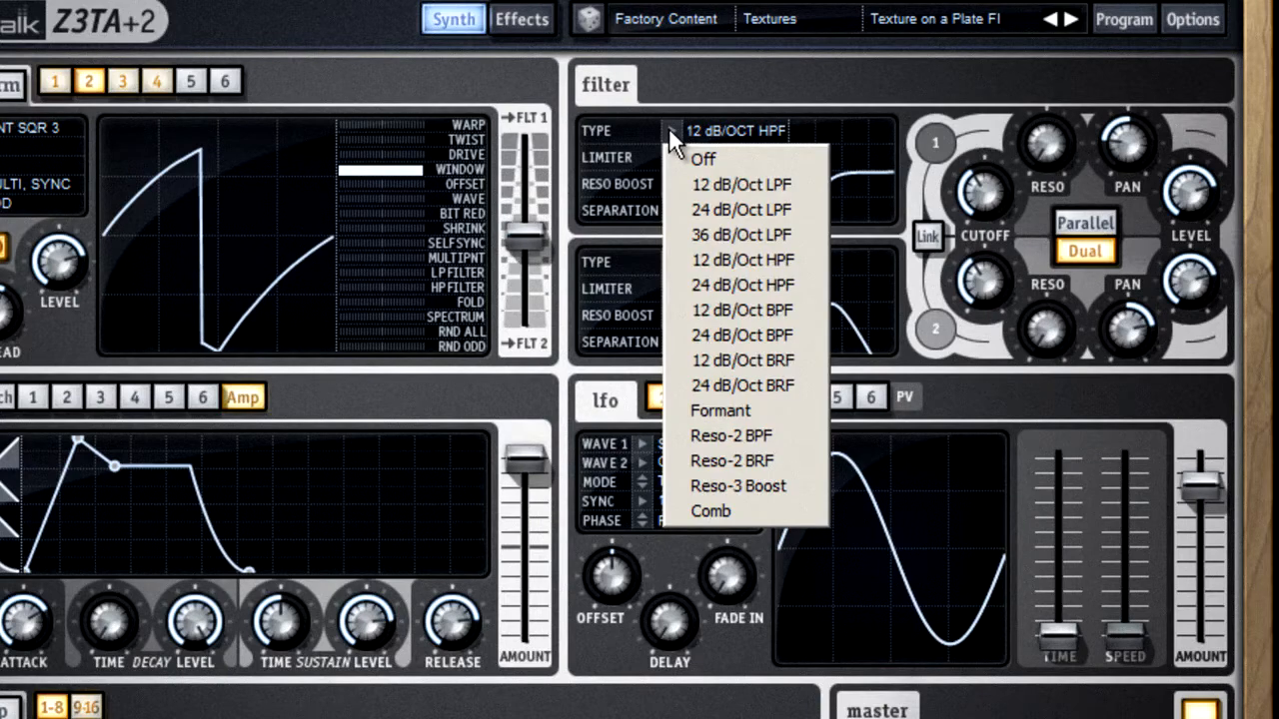
left_click(703, 158)
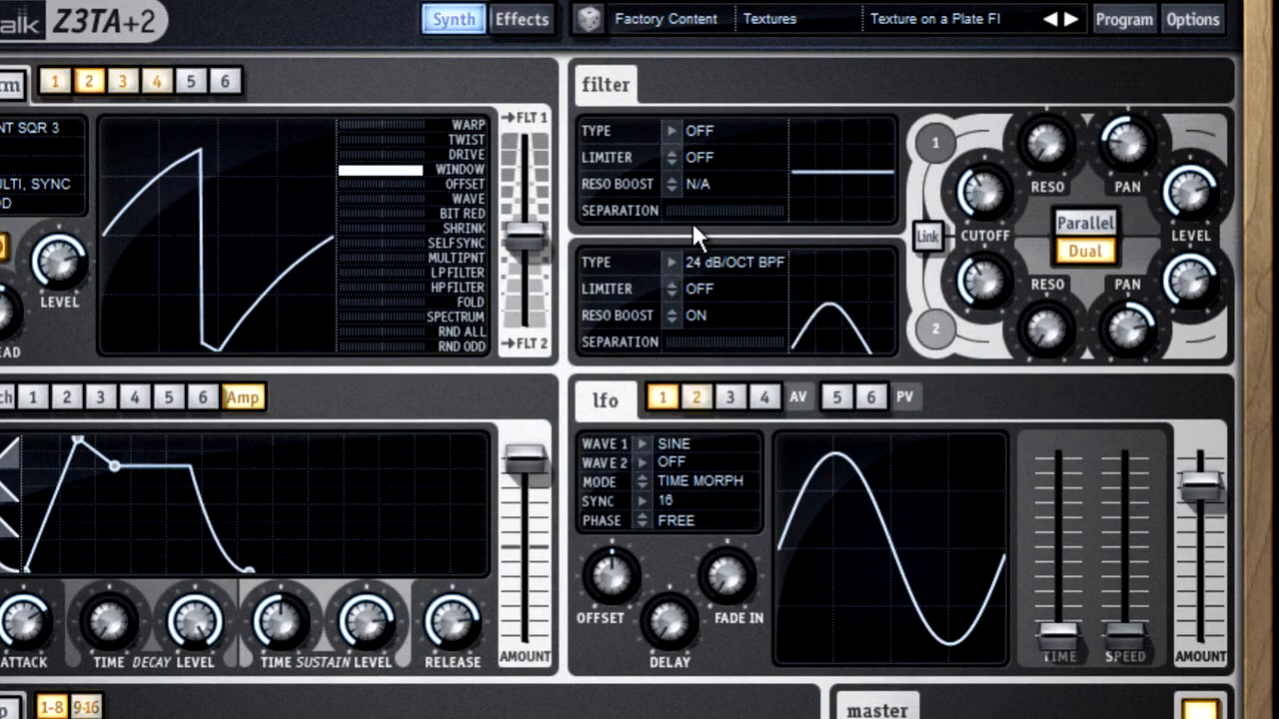
left_click(699, 260)
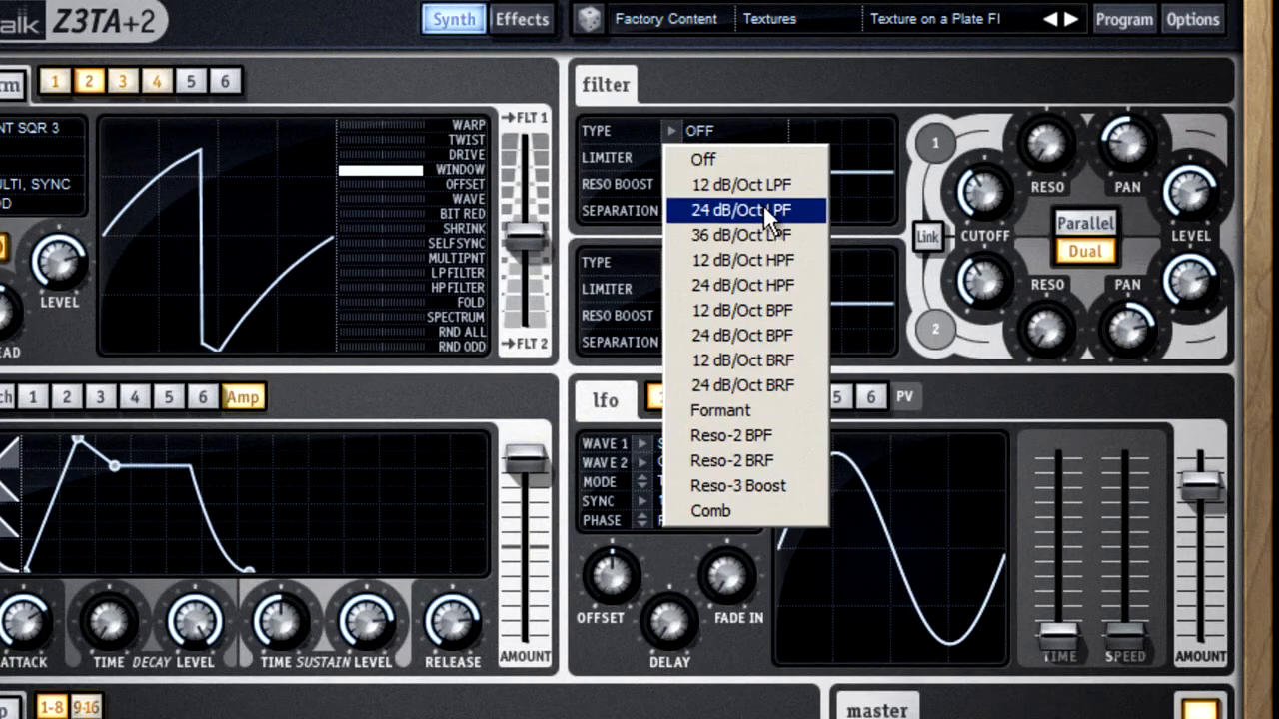
mouse_move(790, 386)
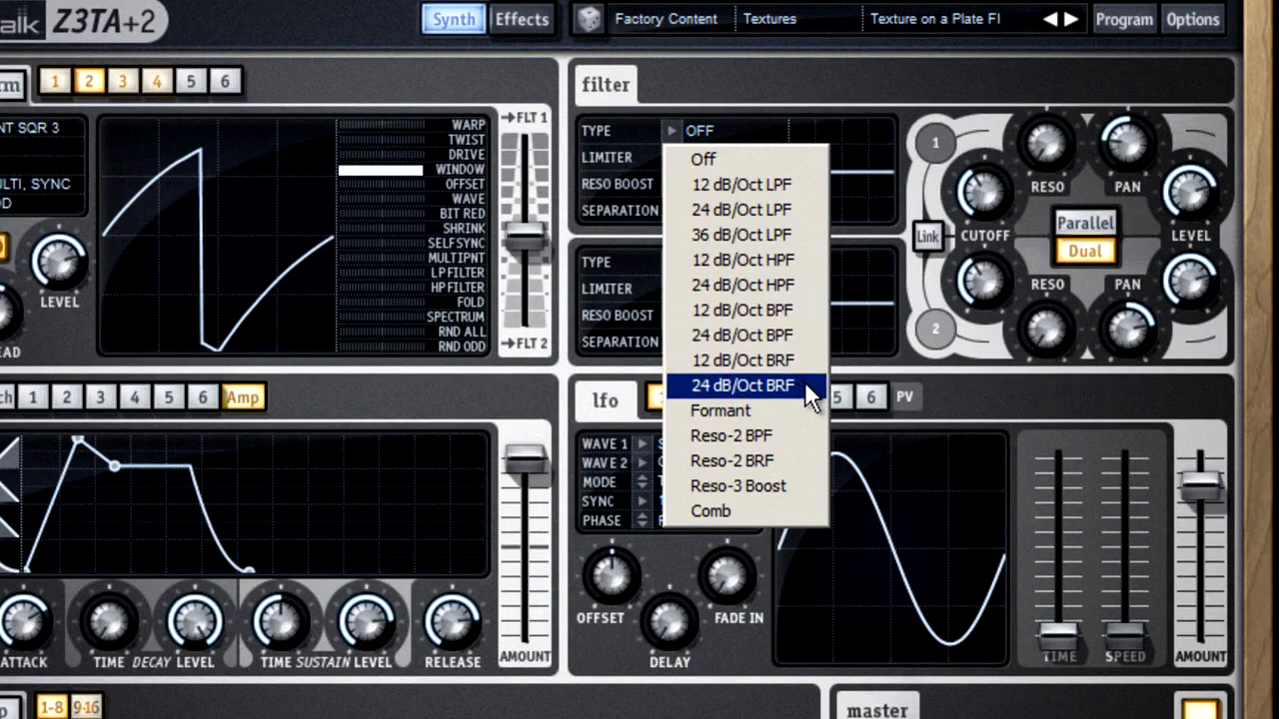
left_click(741, 184)
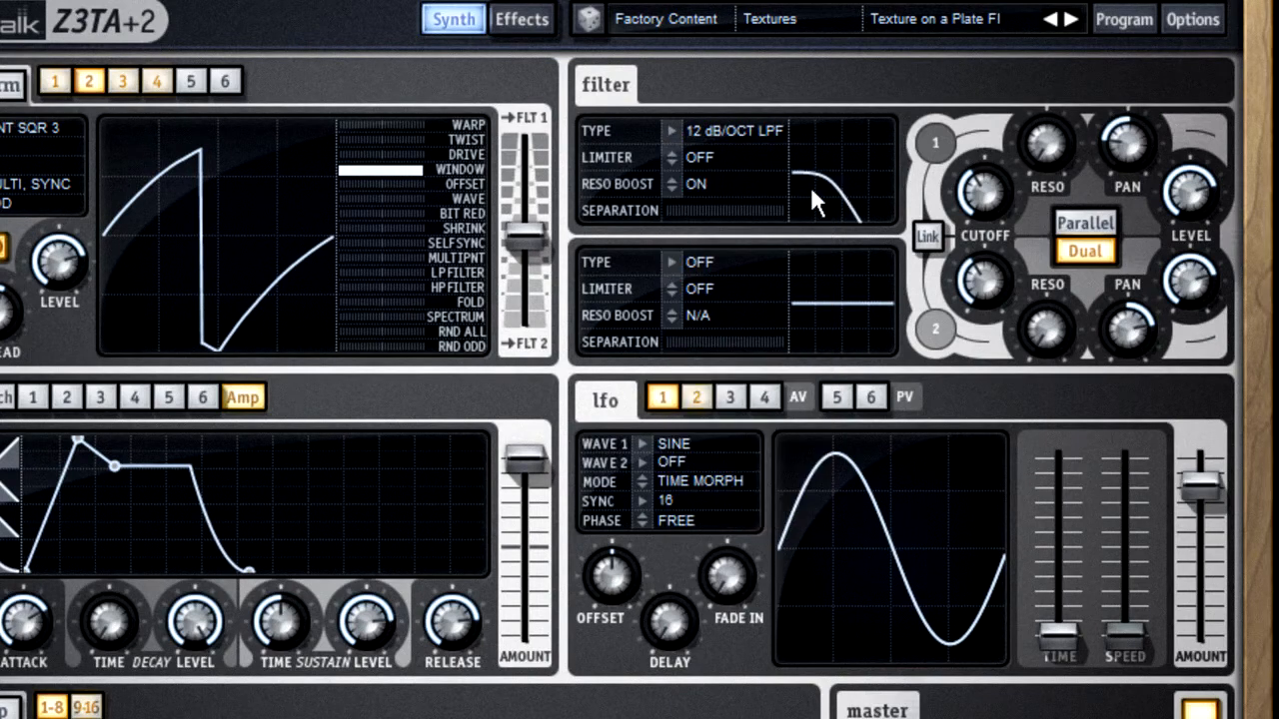
left_click(735, 262)
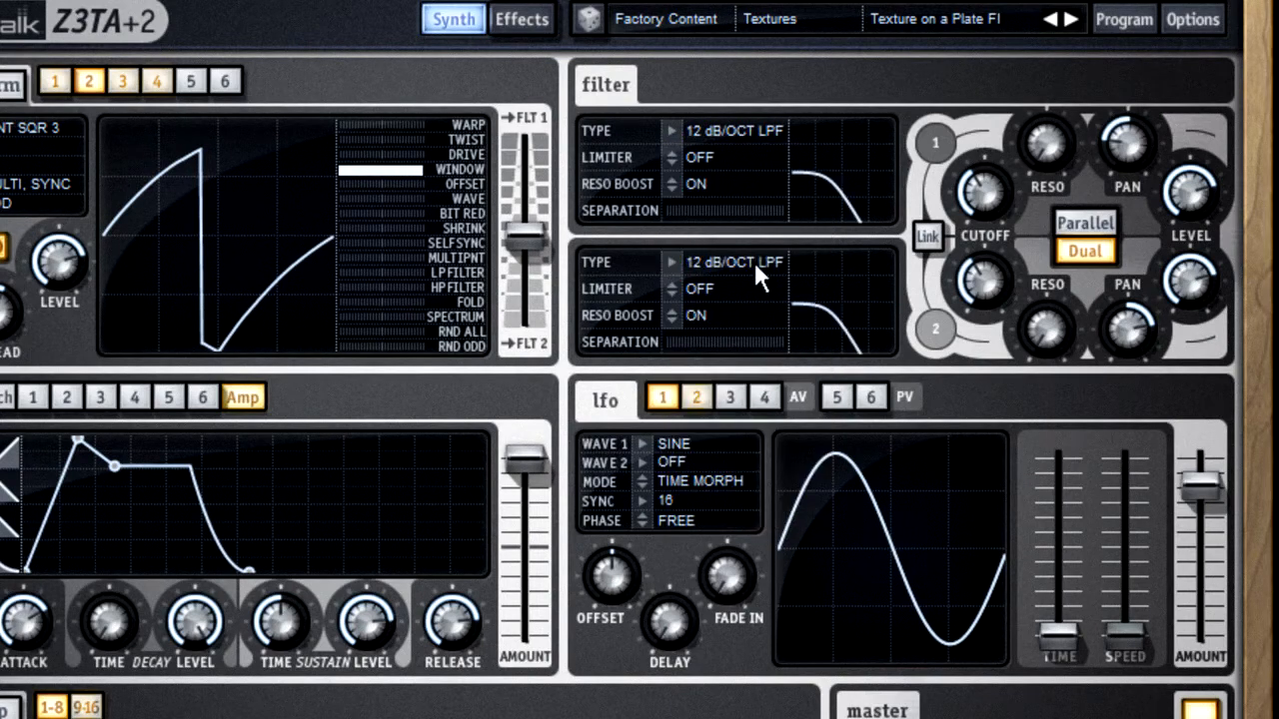
mouse_move(714, 145)
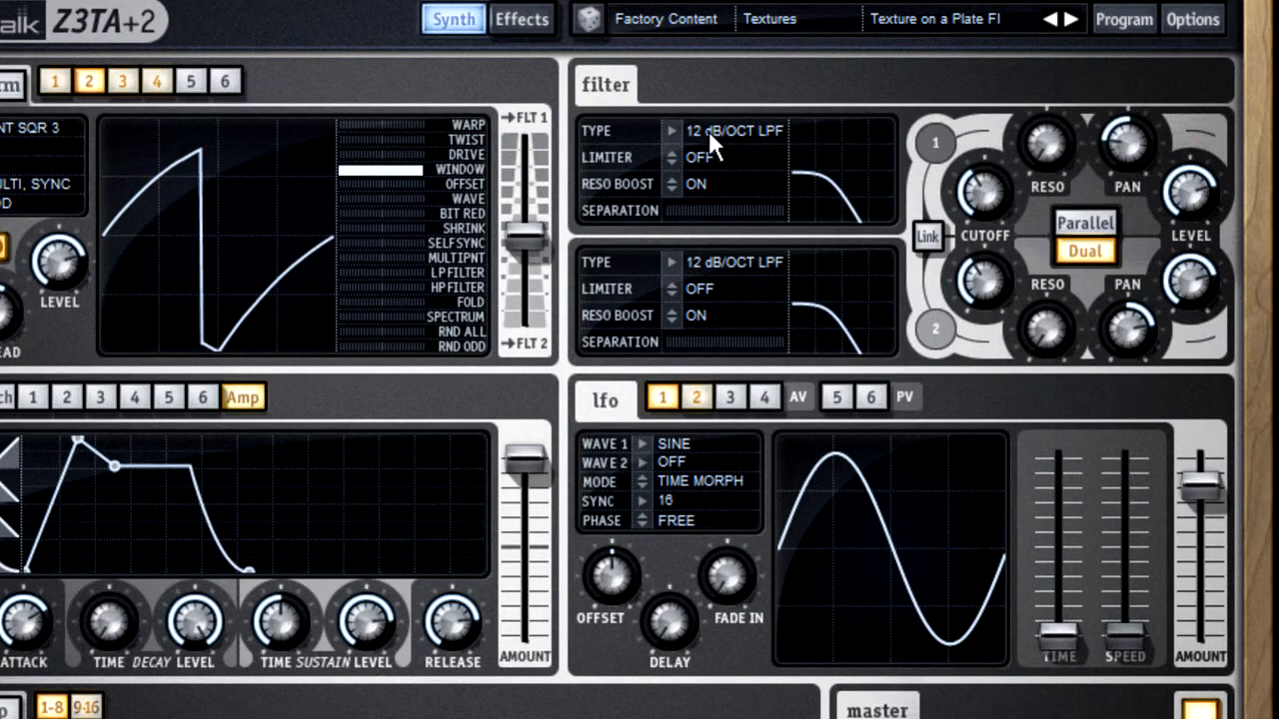
left_click(735, 131)
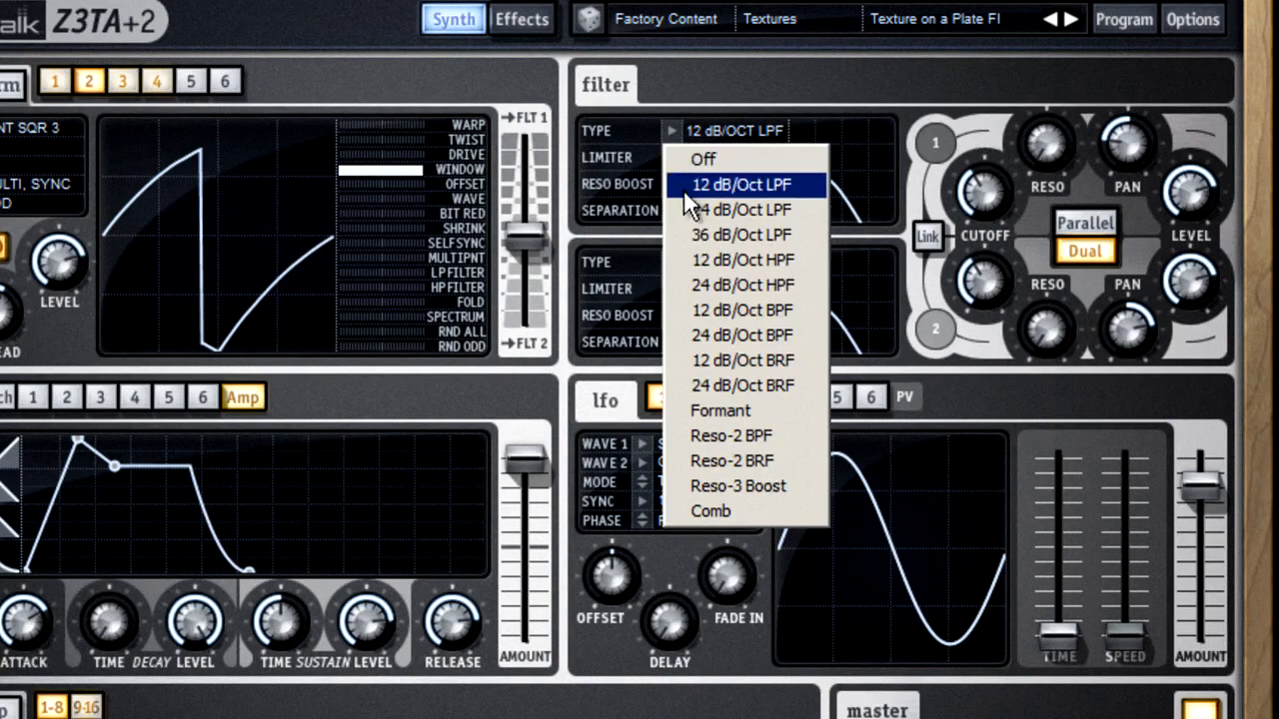
mouse_move(707, 195)
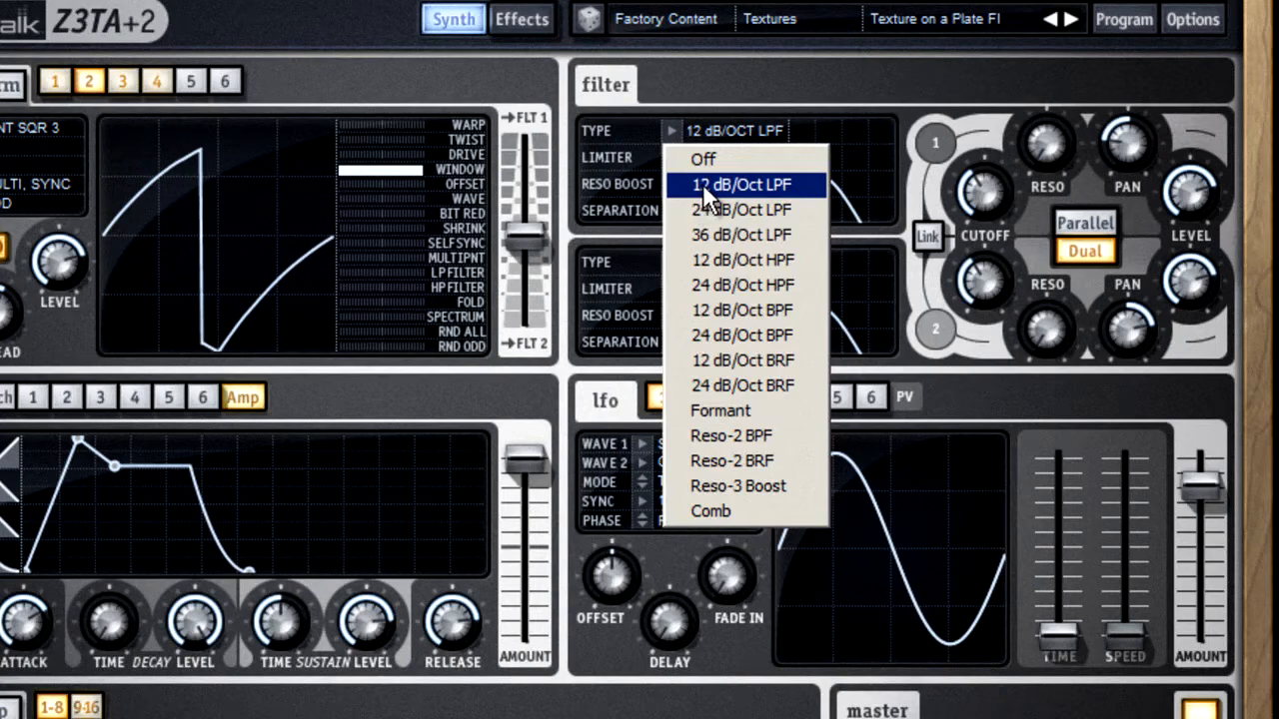
mouse_move(795, 205)
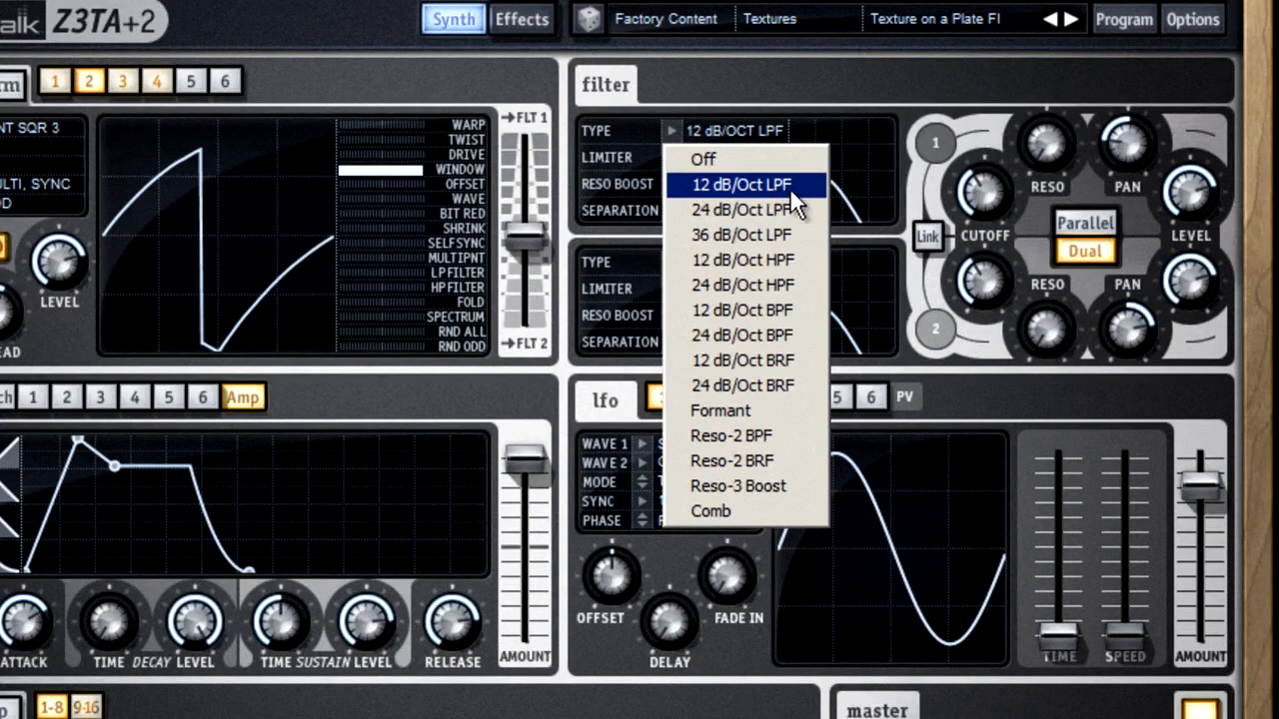
left_click(738, 184)
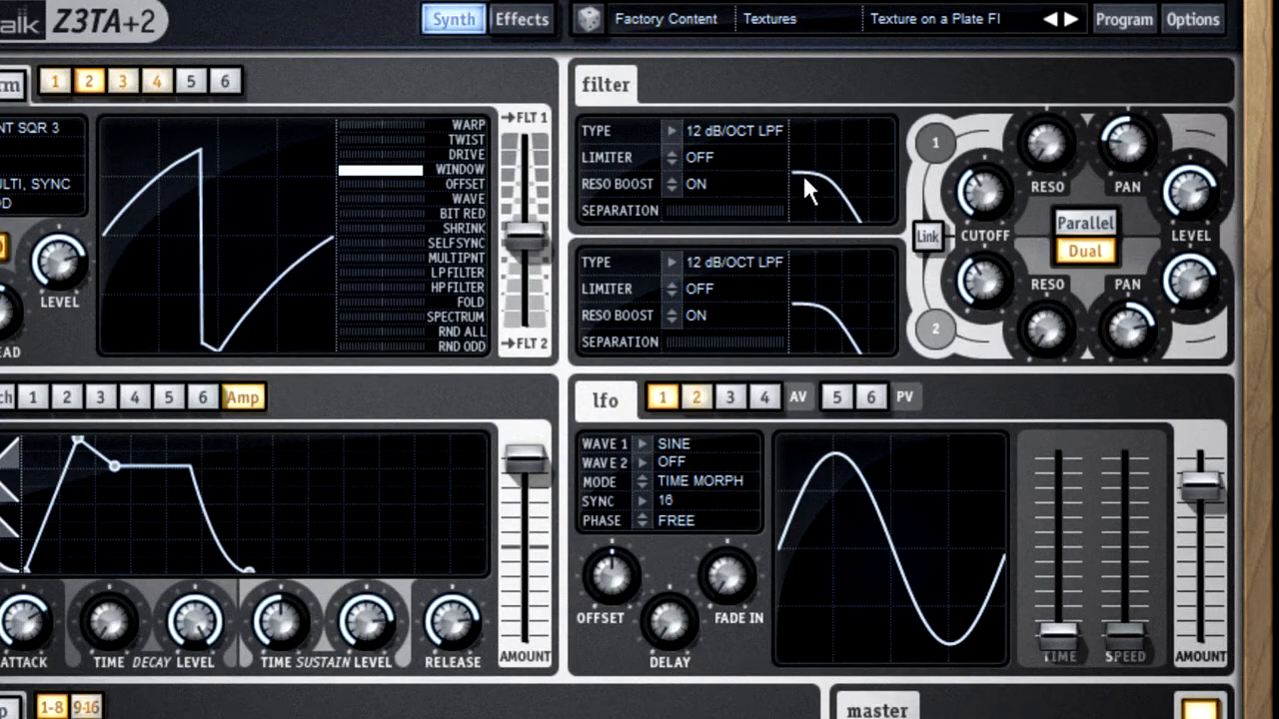
mouse_move(864, 230)
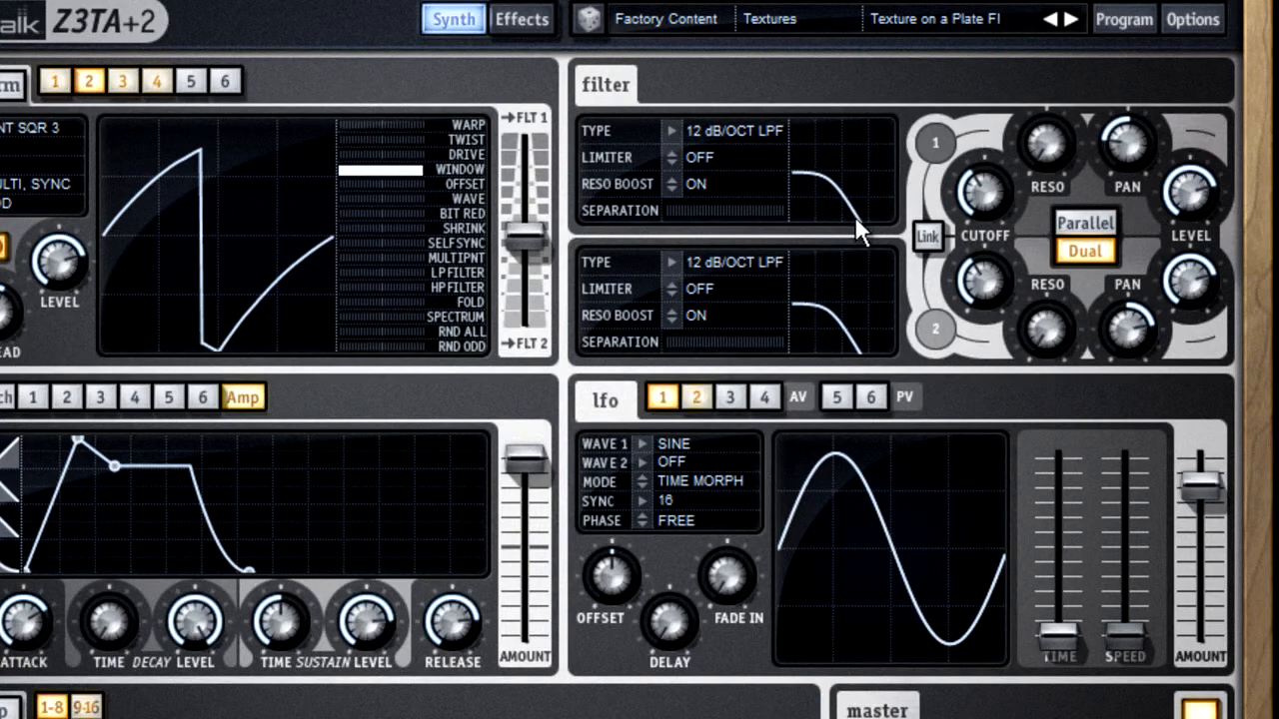
mouse_move(679, 140)
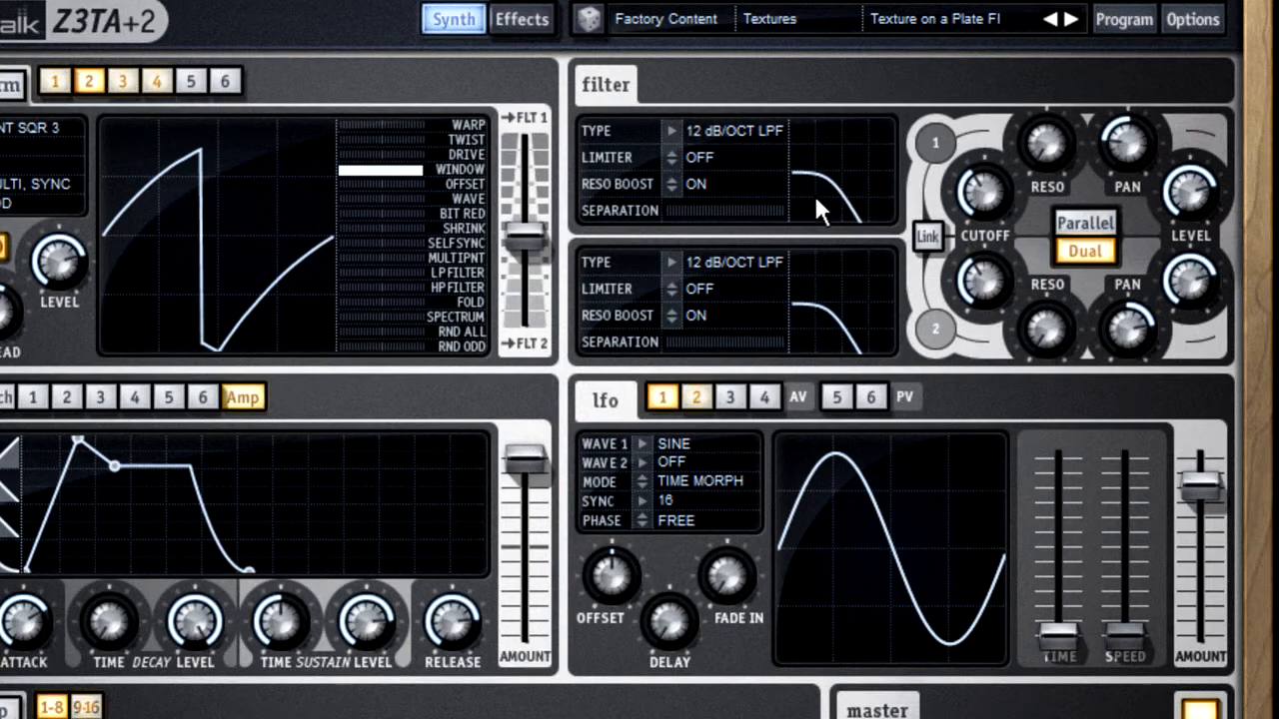
mouse_move(847, 162)
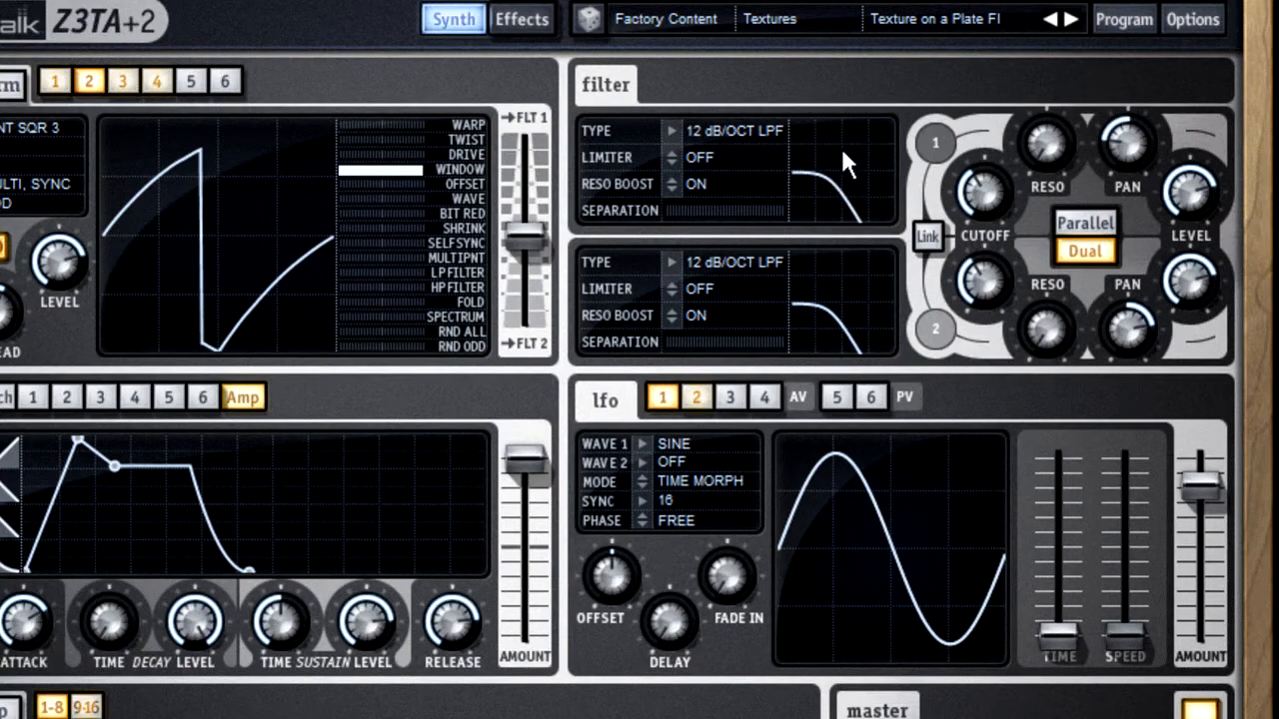
mouse_move(1004, 199)
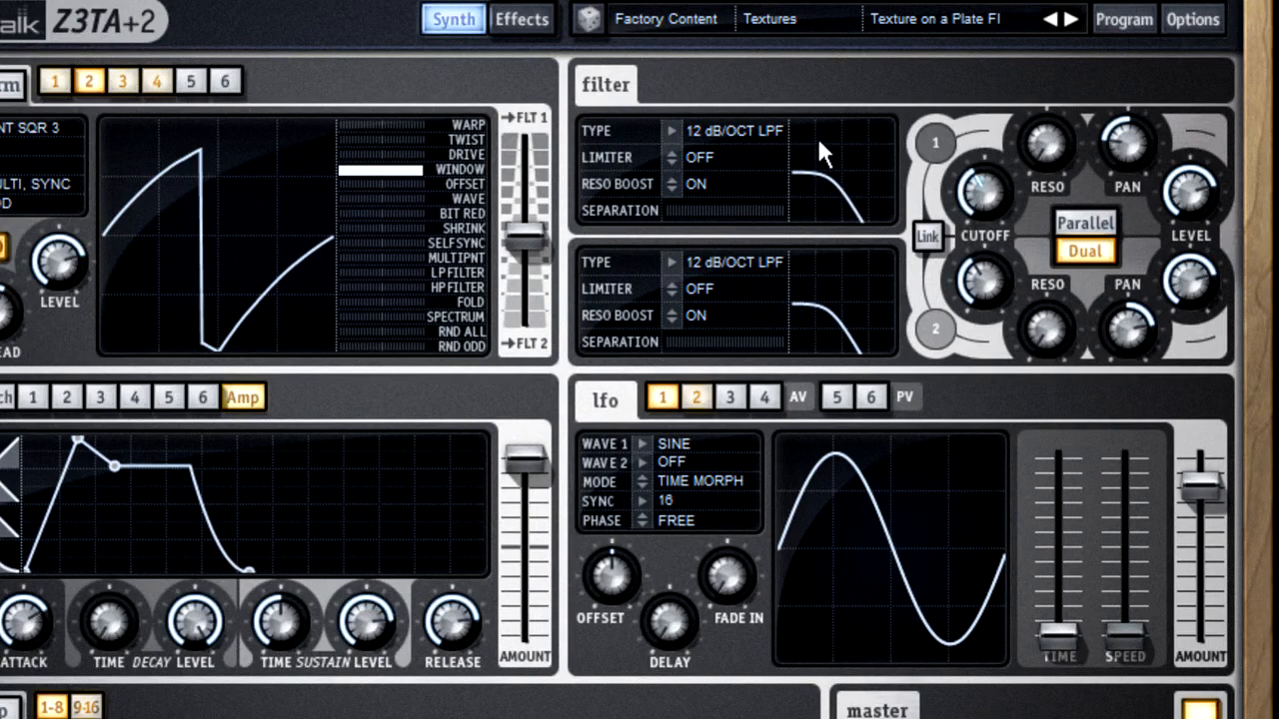
- Audition 24 and 12 dB/Oct band-pass types on filter 1, then choose Formant
left_click(734, 130)
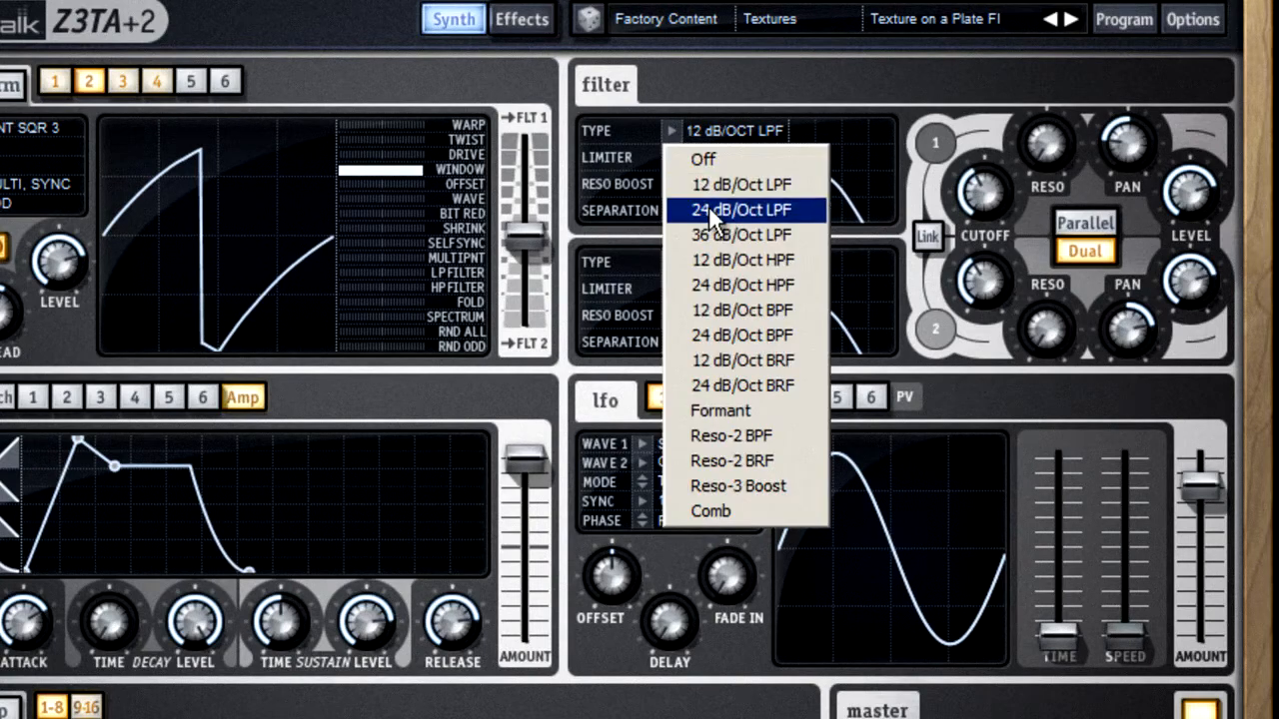
left_click(742, 310)
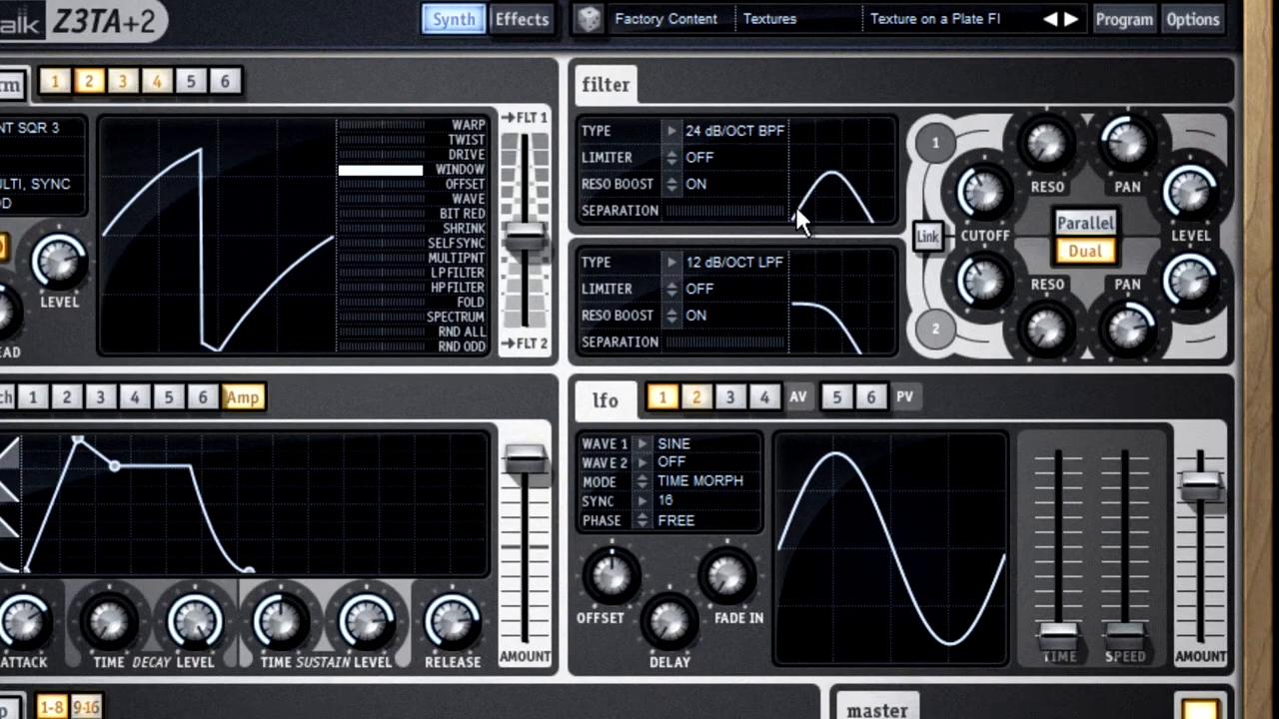
mouse_move(824, 184)
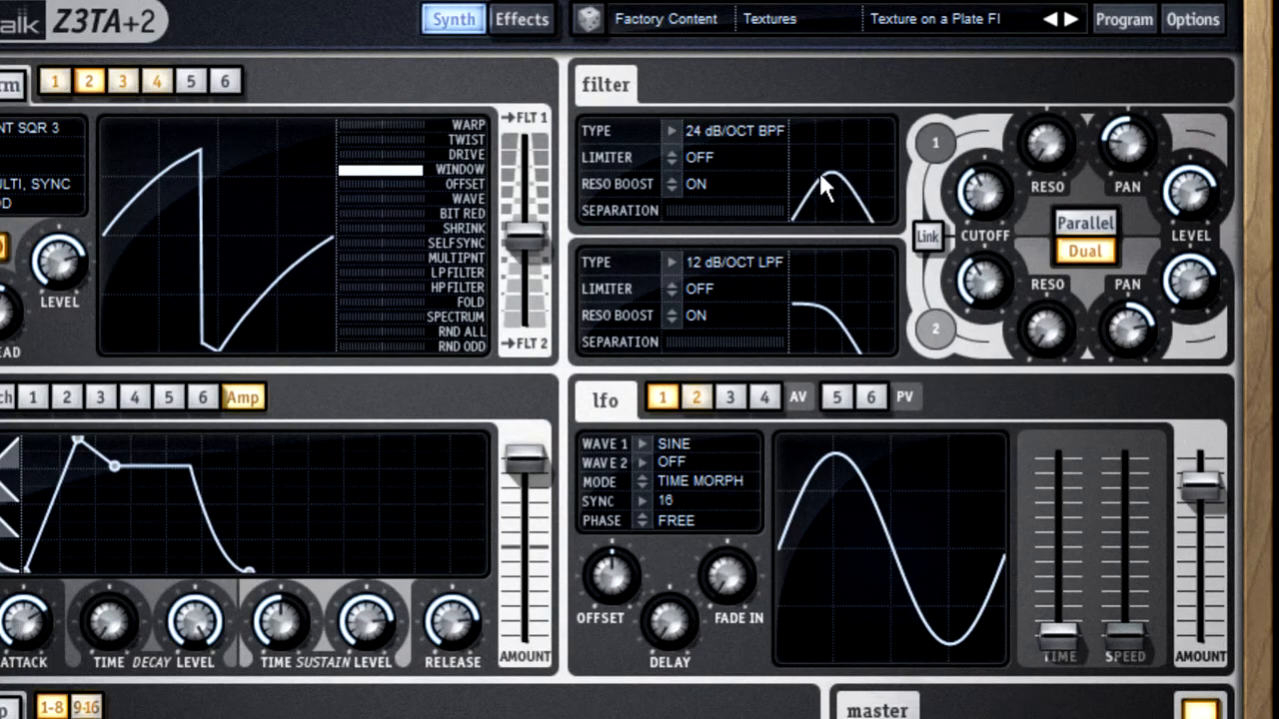
left_click(734, 130)
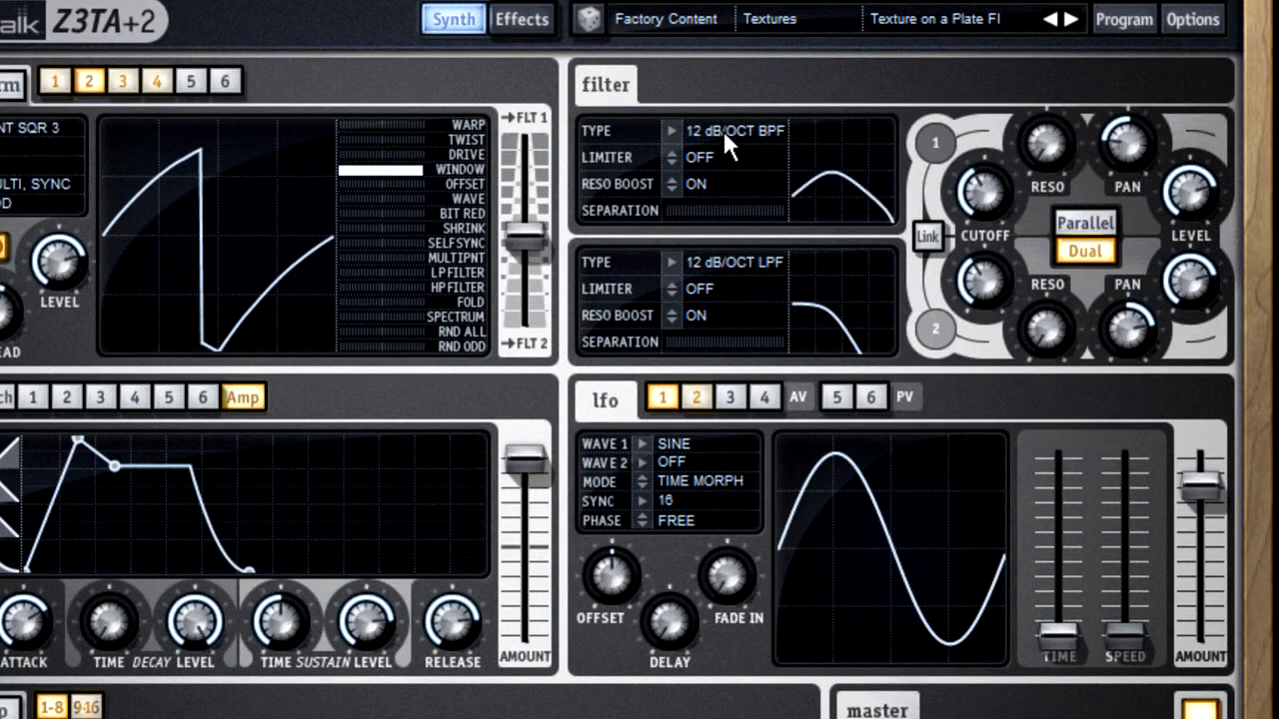
left_click(735, 130)
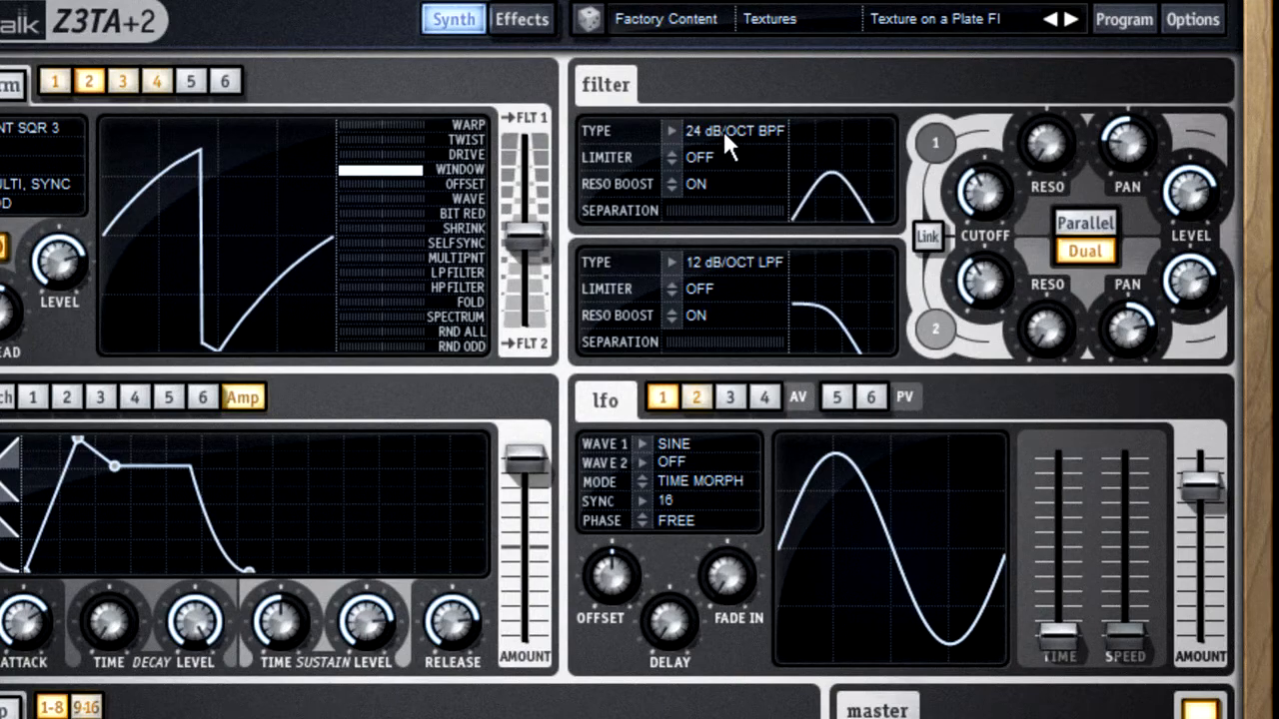
left_click(735, 130)
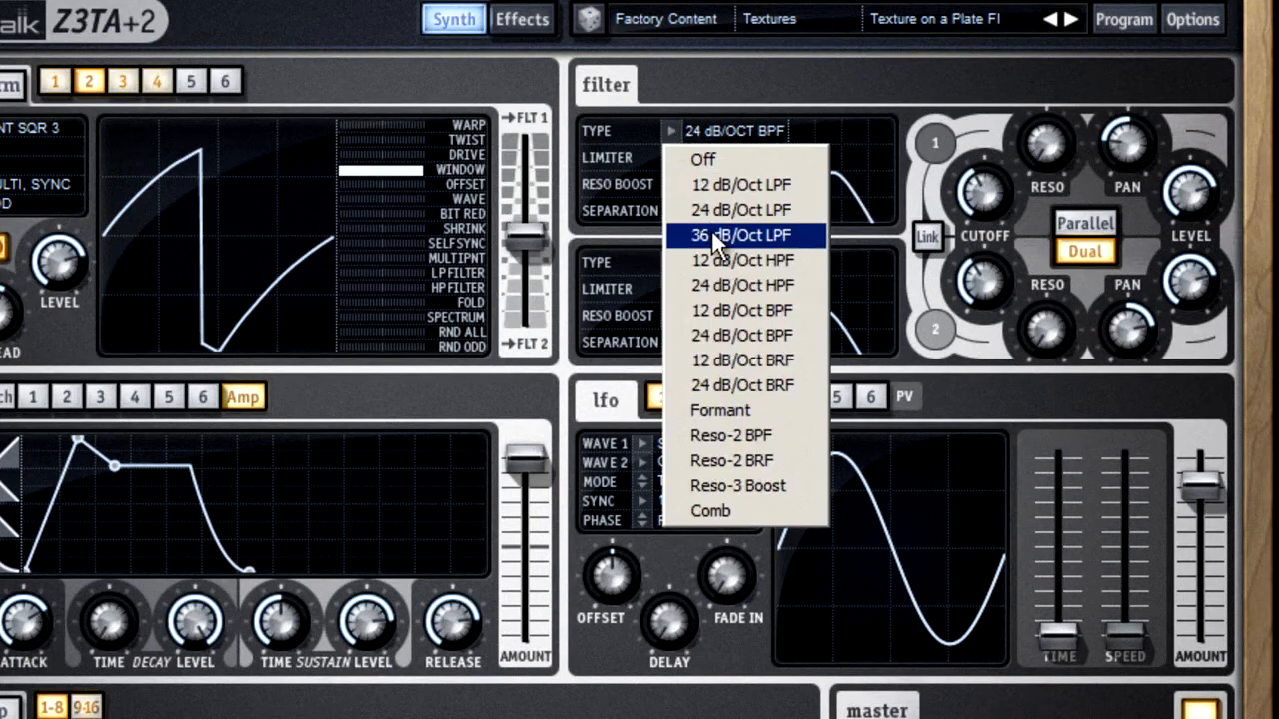
mouse_move(779, 525)
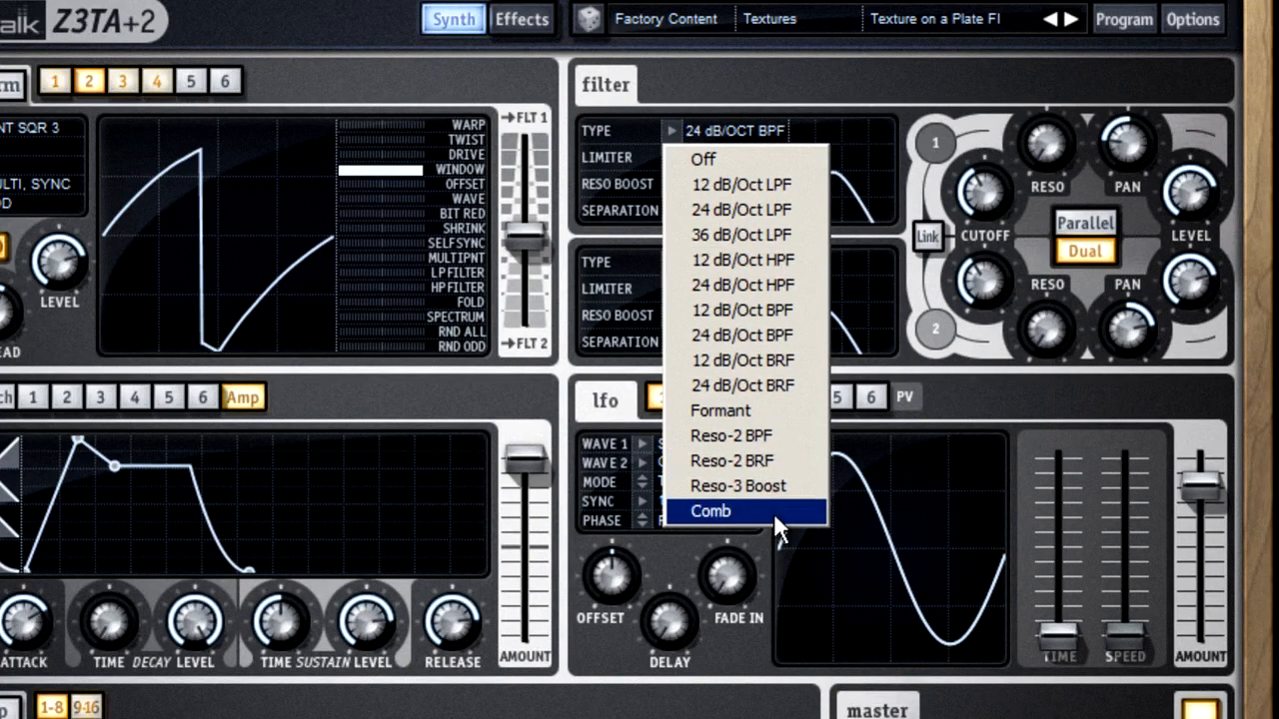
mouse_move(767, 425)
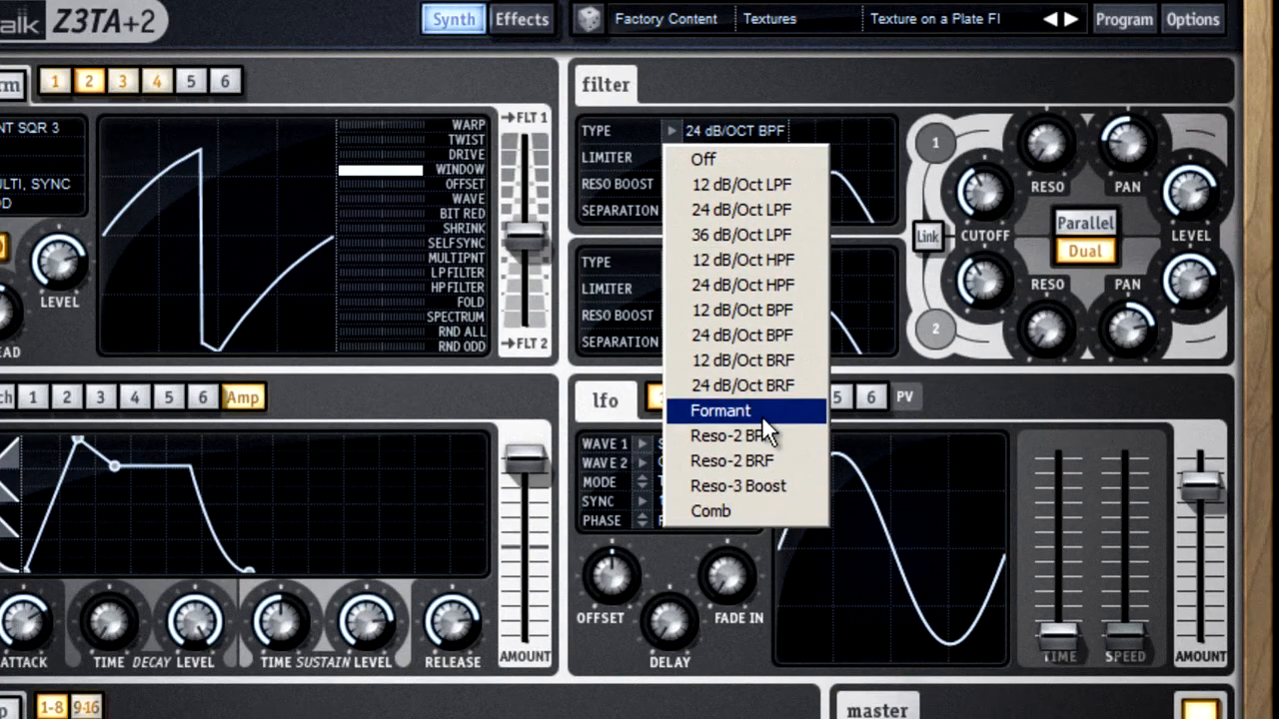
left_click(720, 411)
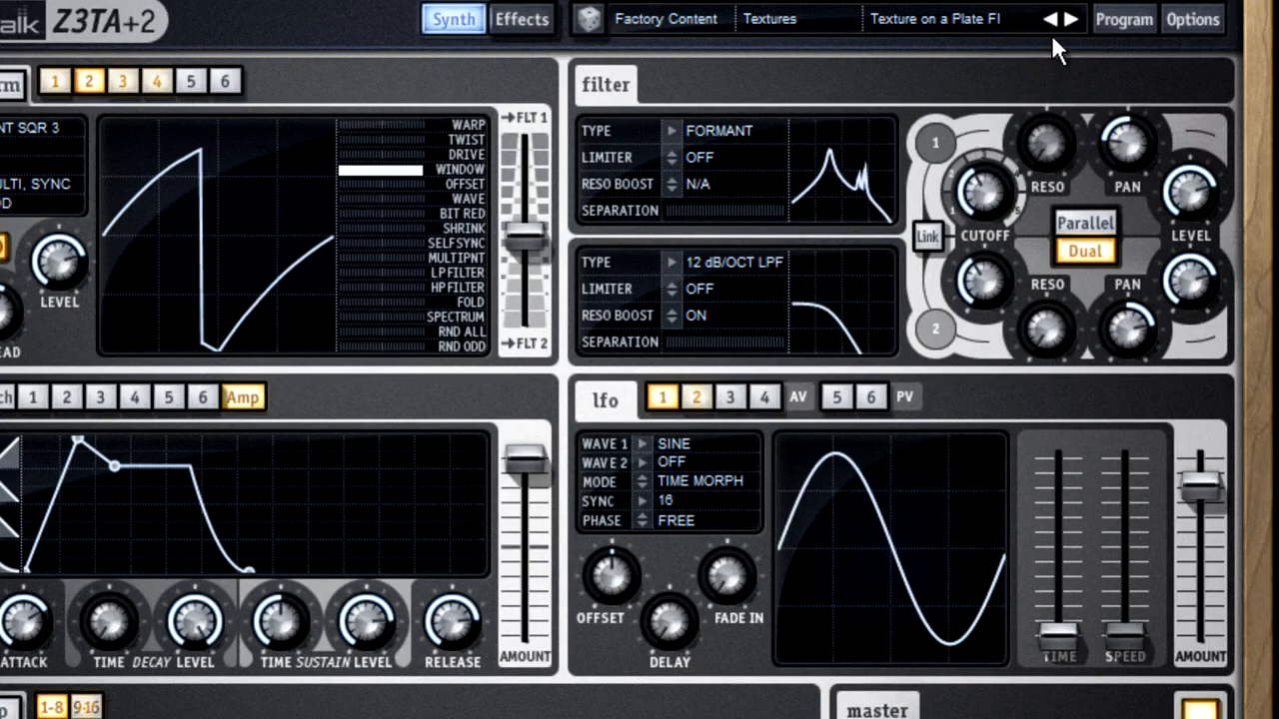
- Load the next factory preset, Voice Shpodoinkley BC
left_click(1074, 19)
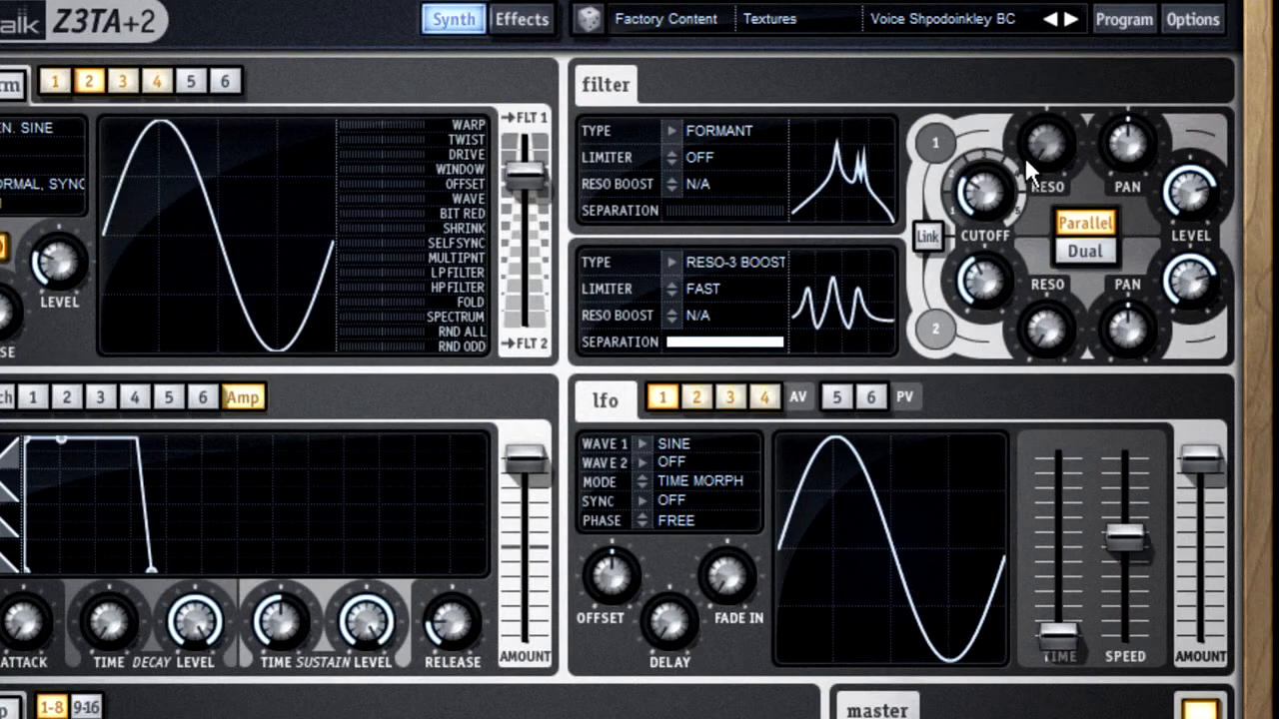
mouse_move(985, 195)
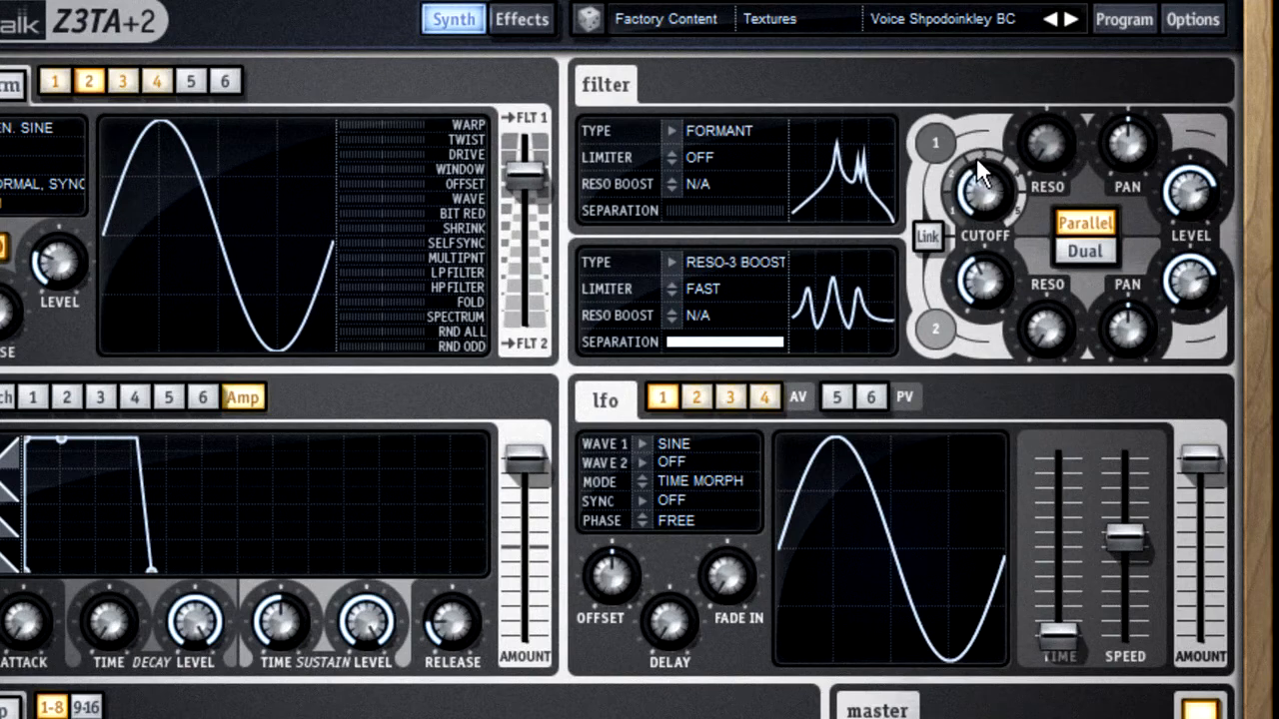
mouse_move(998, 150)
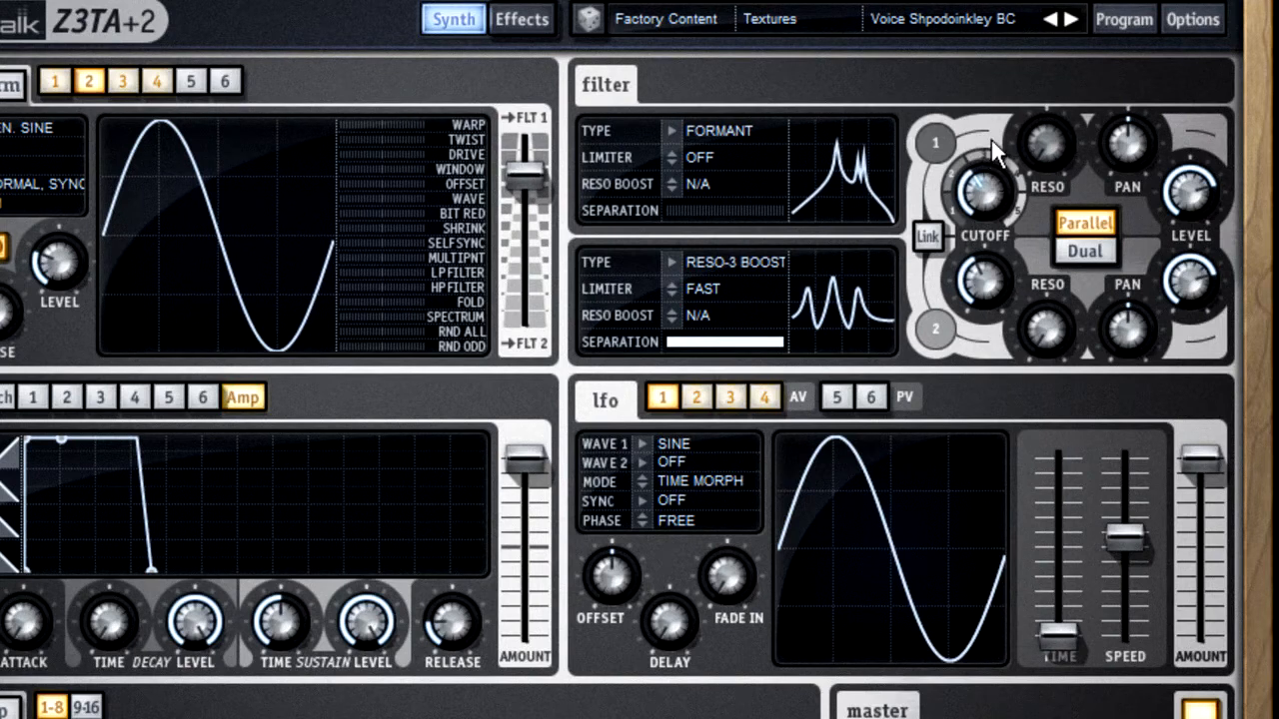
mouse_move(1039, 160)
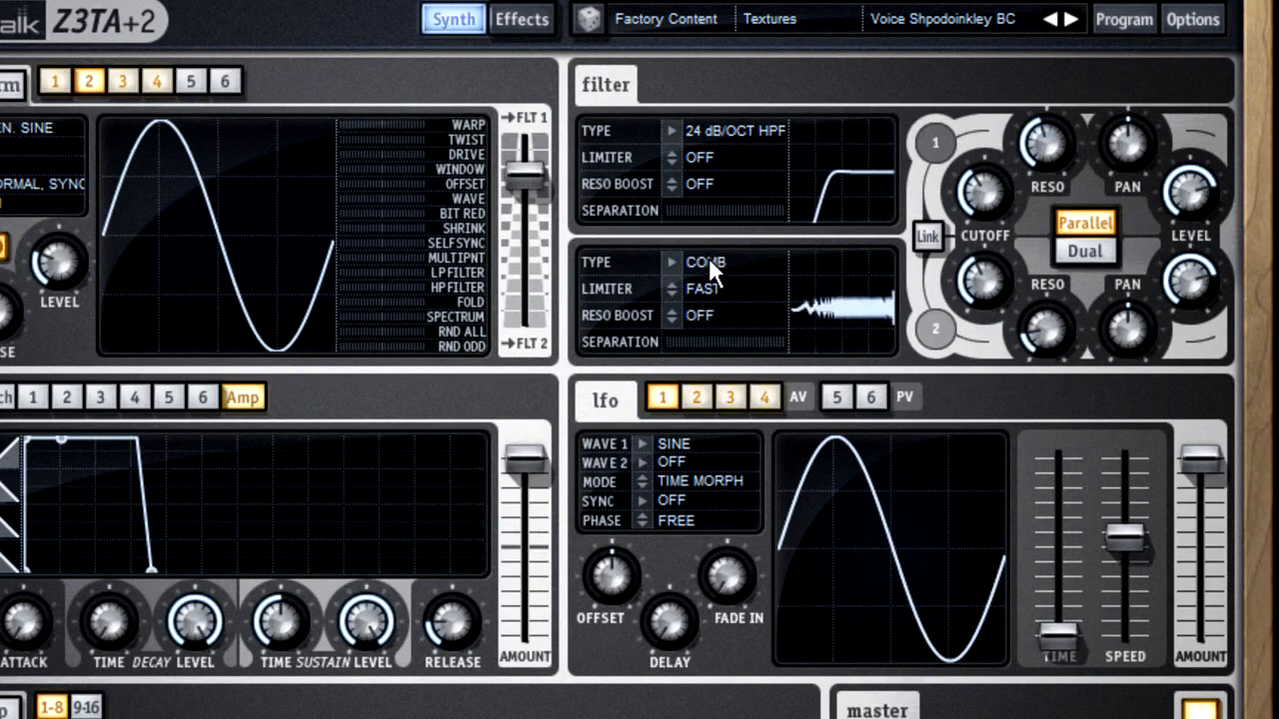
- Change filter 2's type to a 12 dB/Oct low-pass
left_click(709, 262)
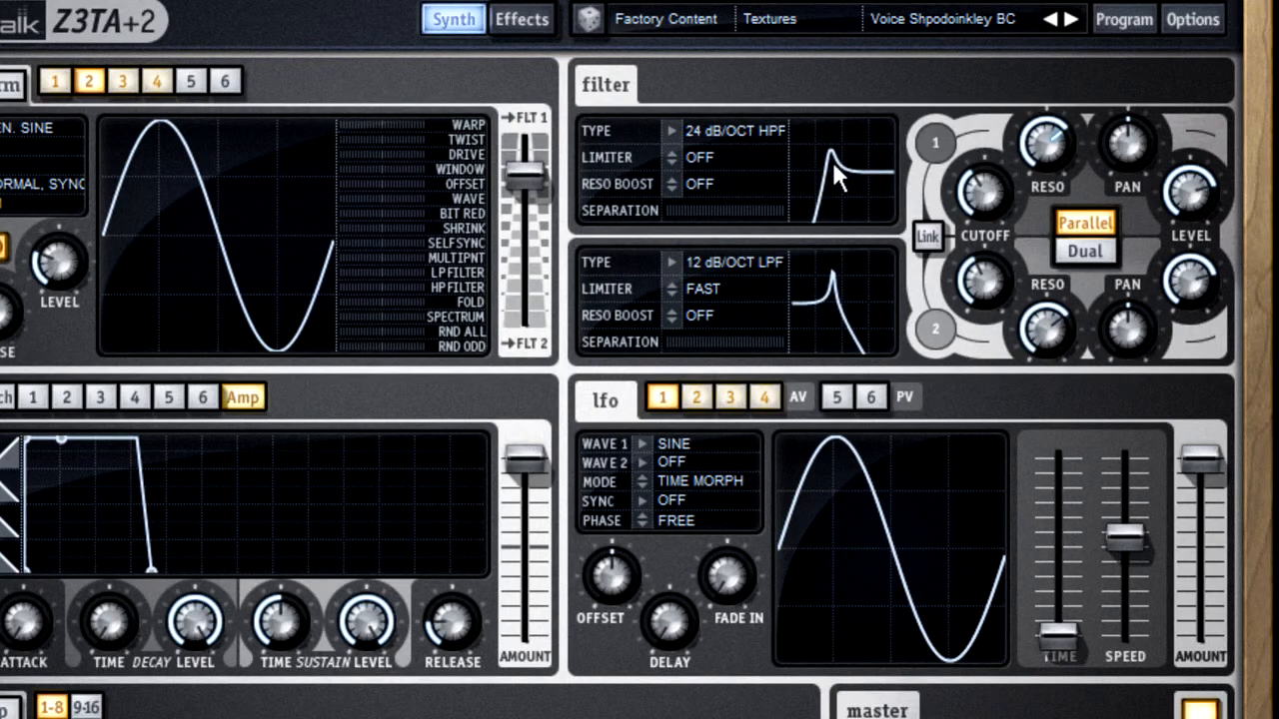
mouse_move(710, 200)
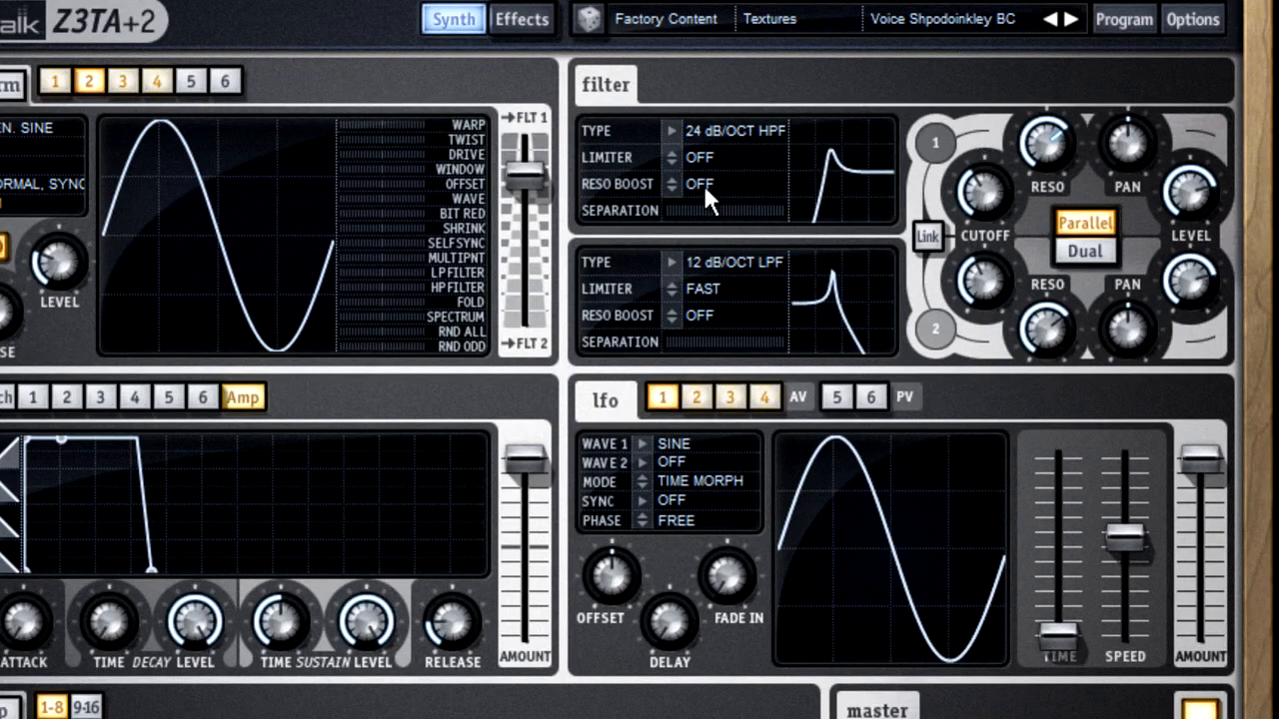
mouse_move(697, 204)
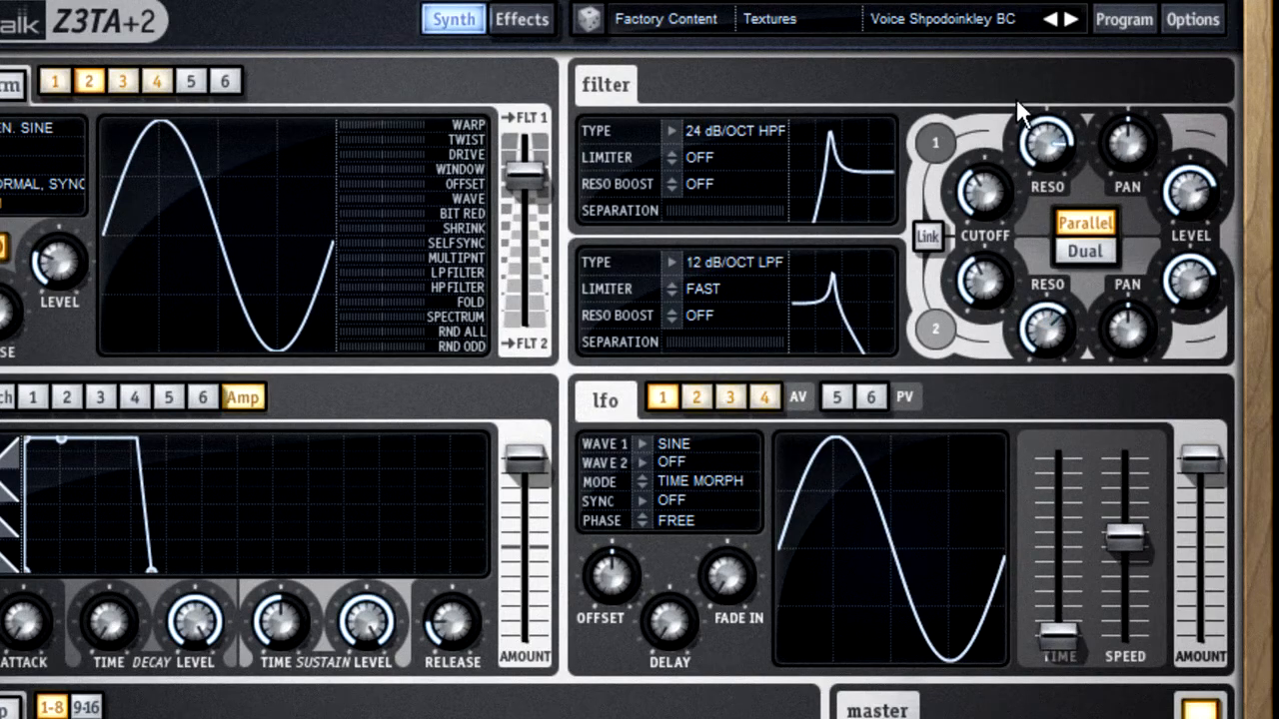
mouse_move(854, 210)
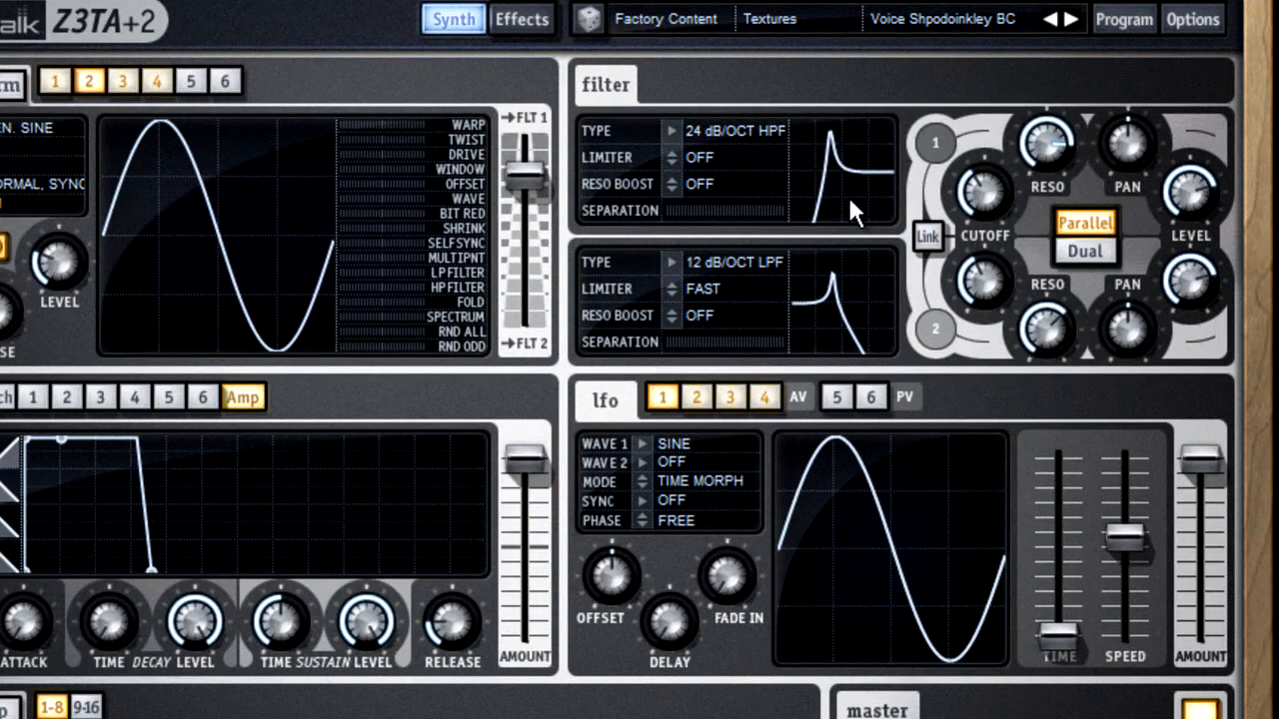
mouse_move(1189, 190)
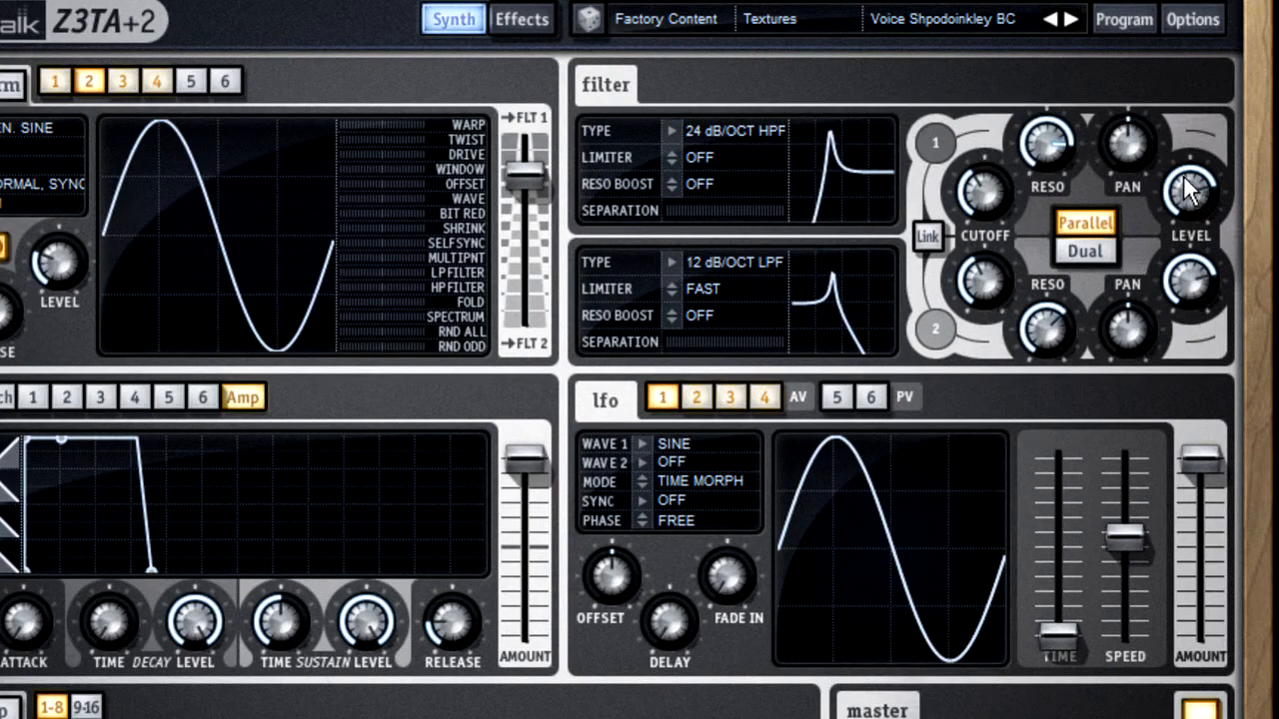
- Link the two filters and switch both limiters off together
left_click(928, 237)
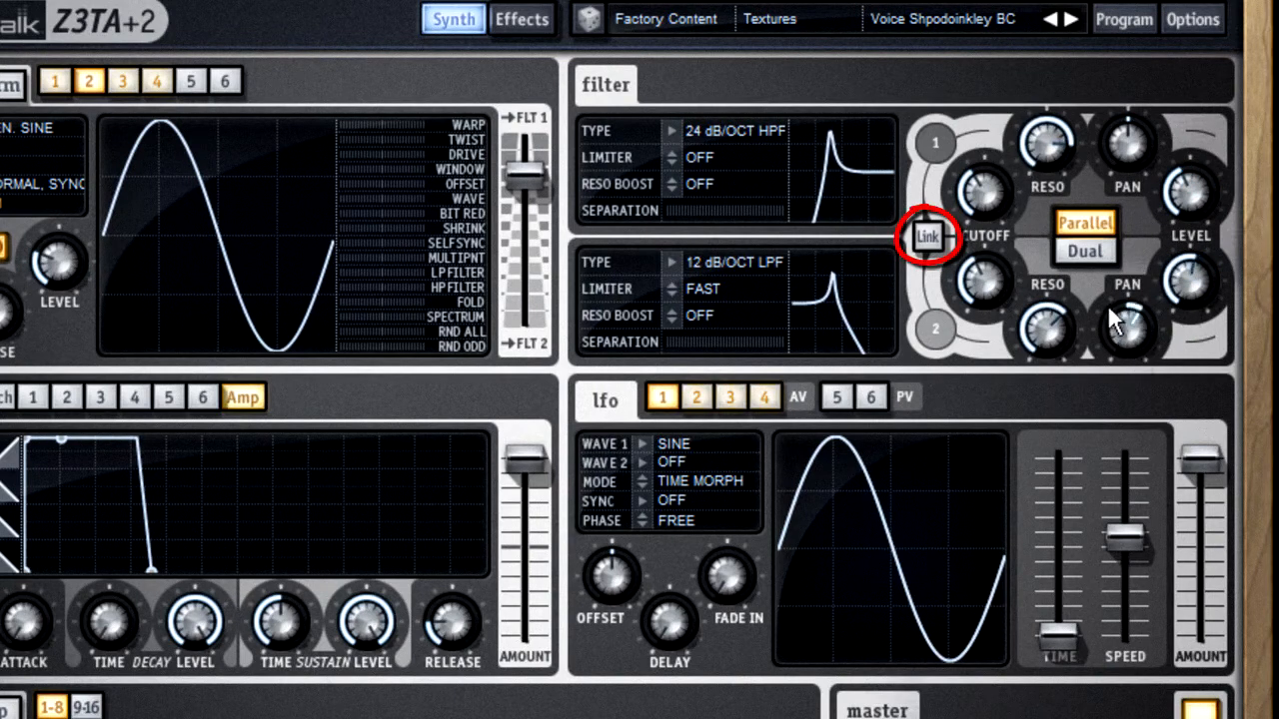
left_click(929, 237)
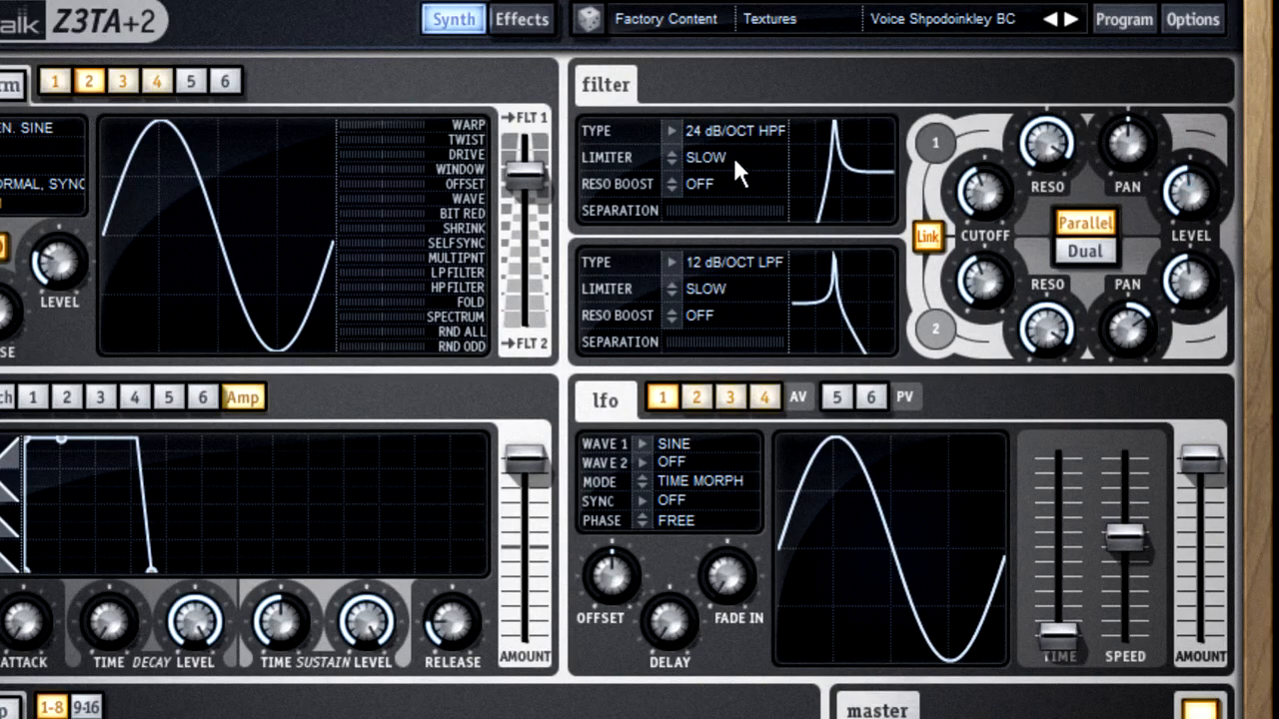
left_click(705, 157)
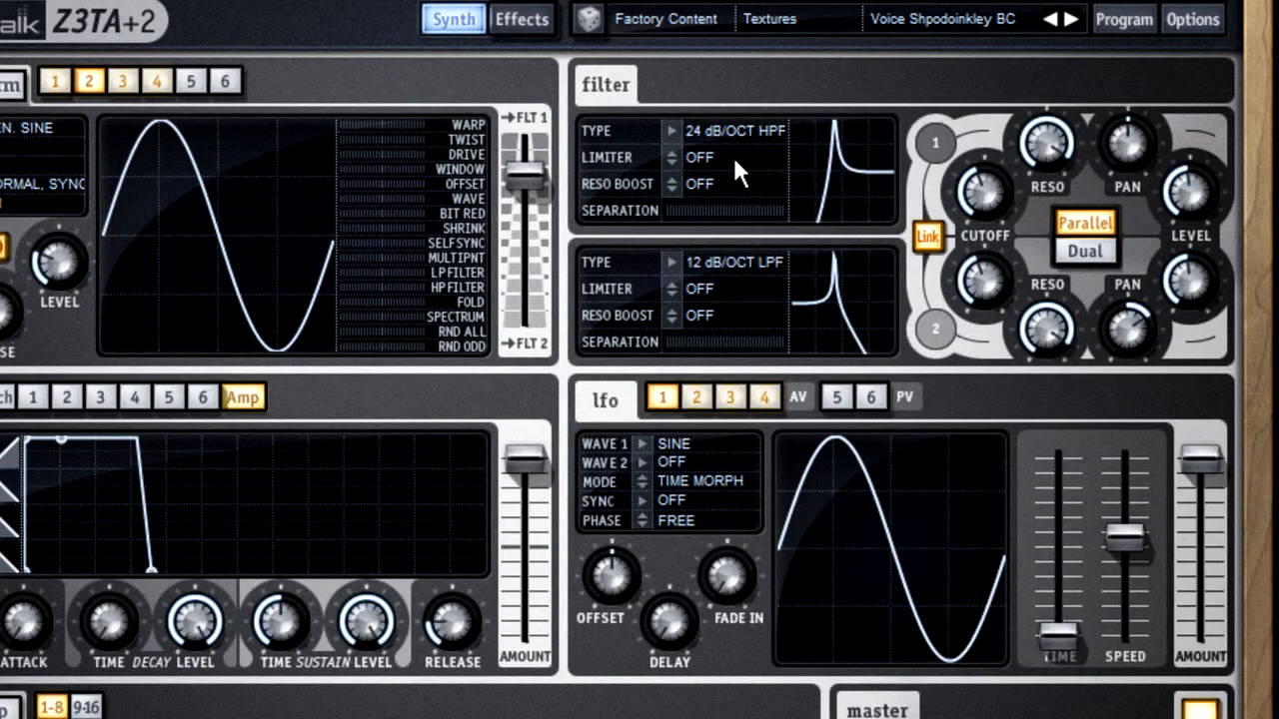